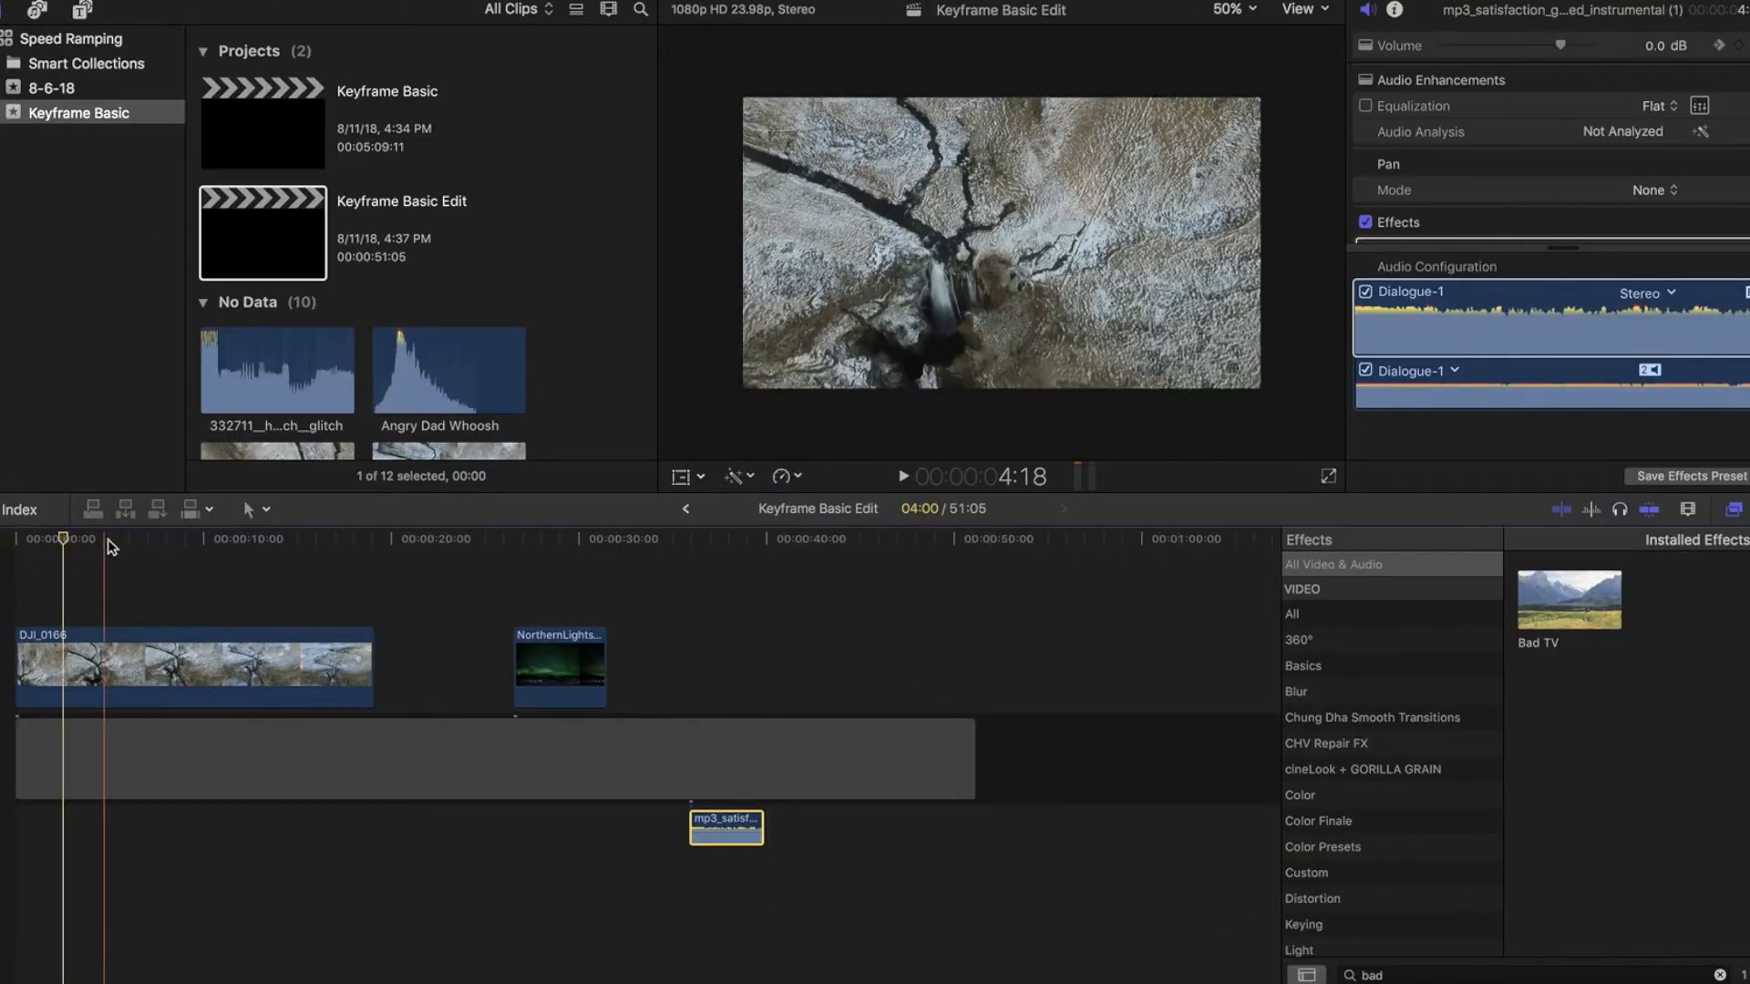
Step: Rewind and preview the Keyframe Basic Edit timeline, then select the DJI_0166 drone clip
click(15, 539)
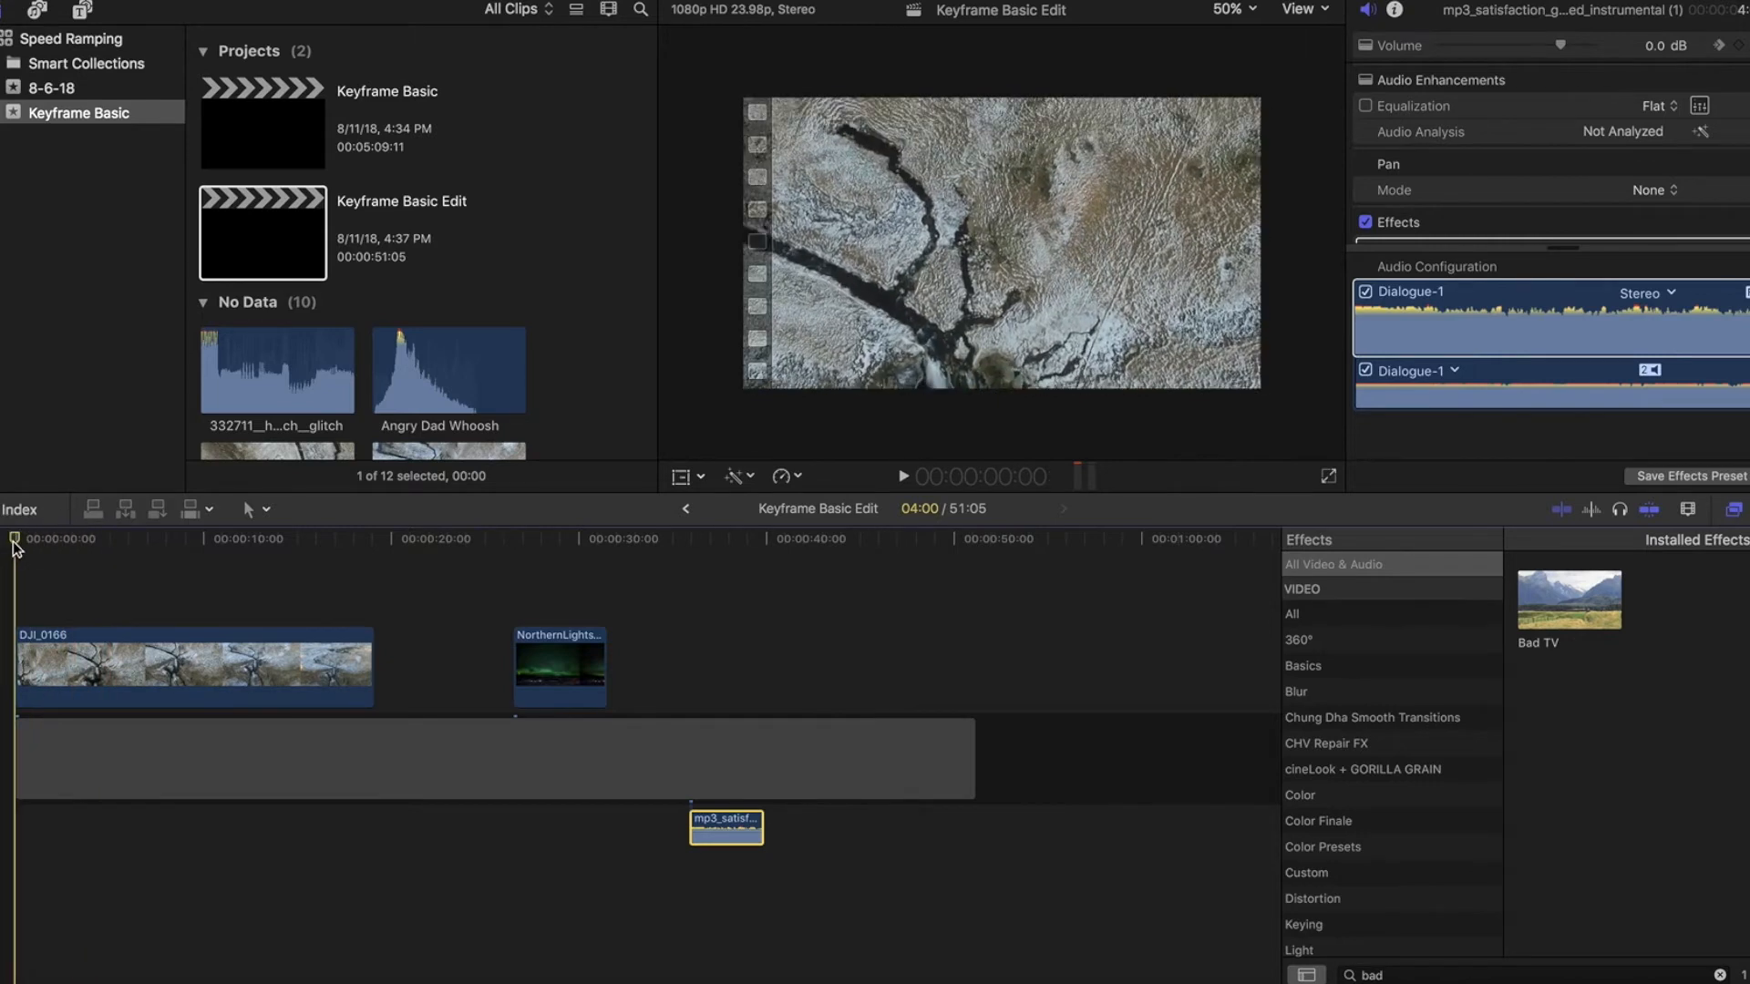
click(904, 477)
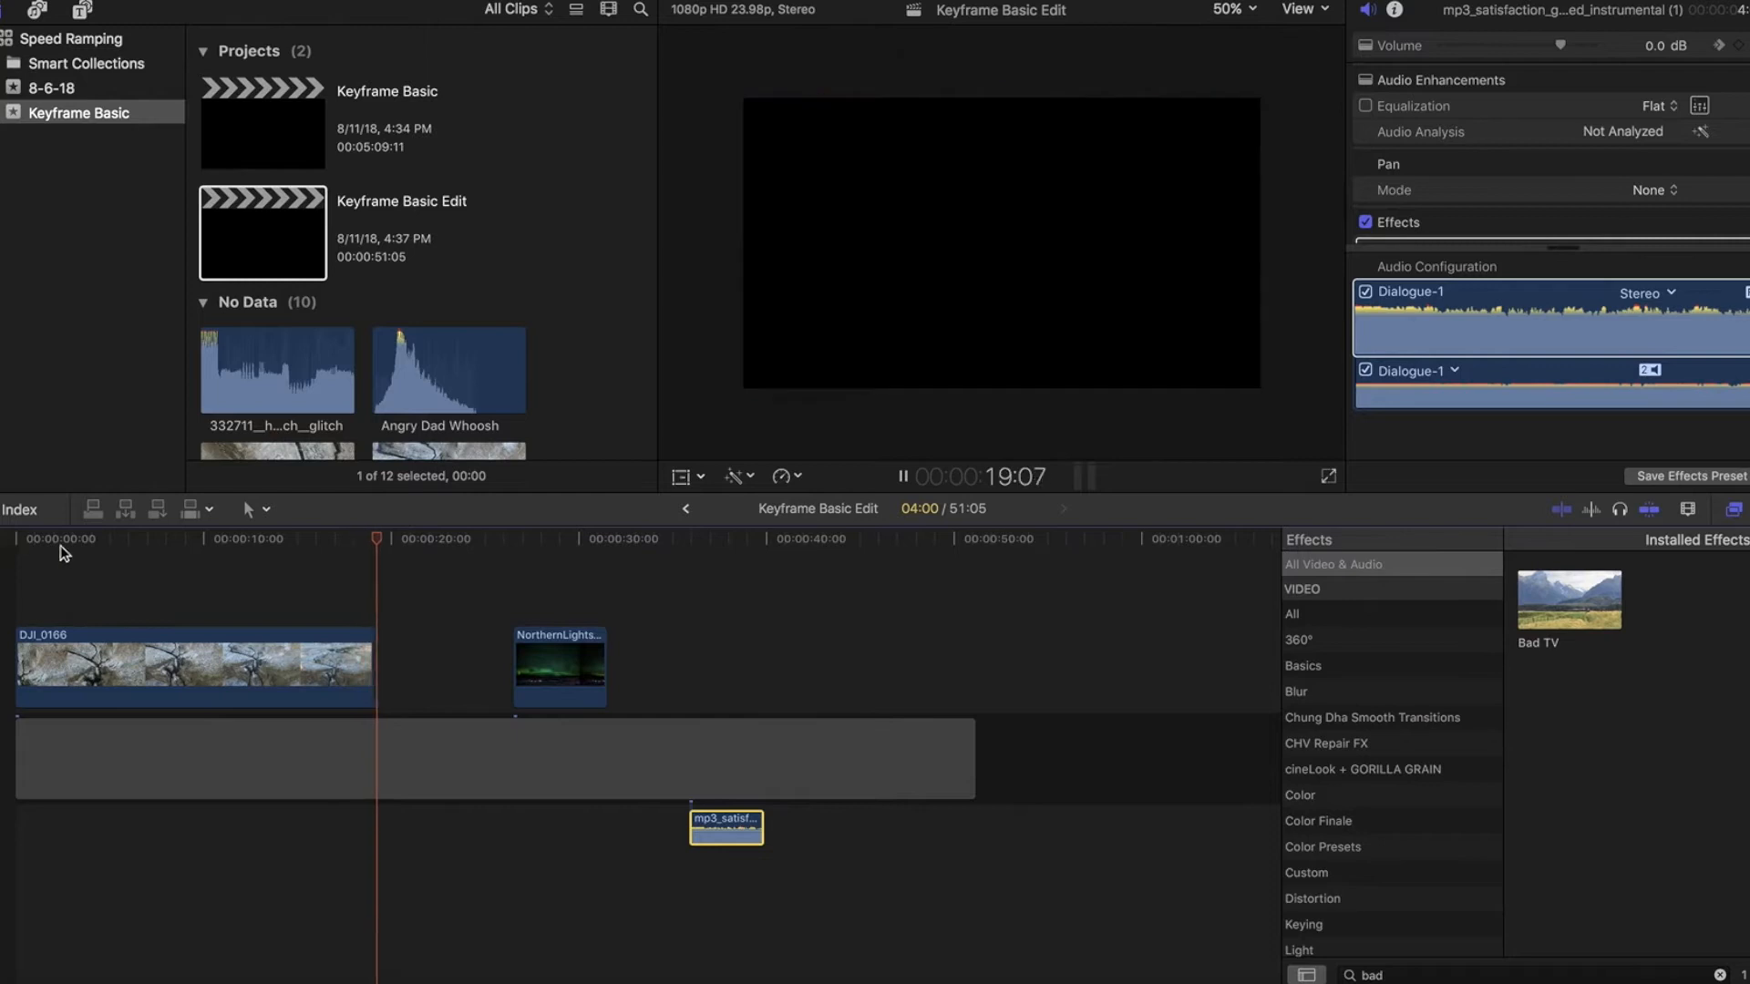
click(517, 538)
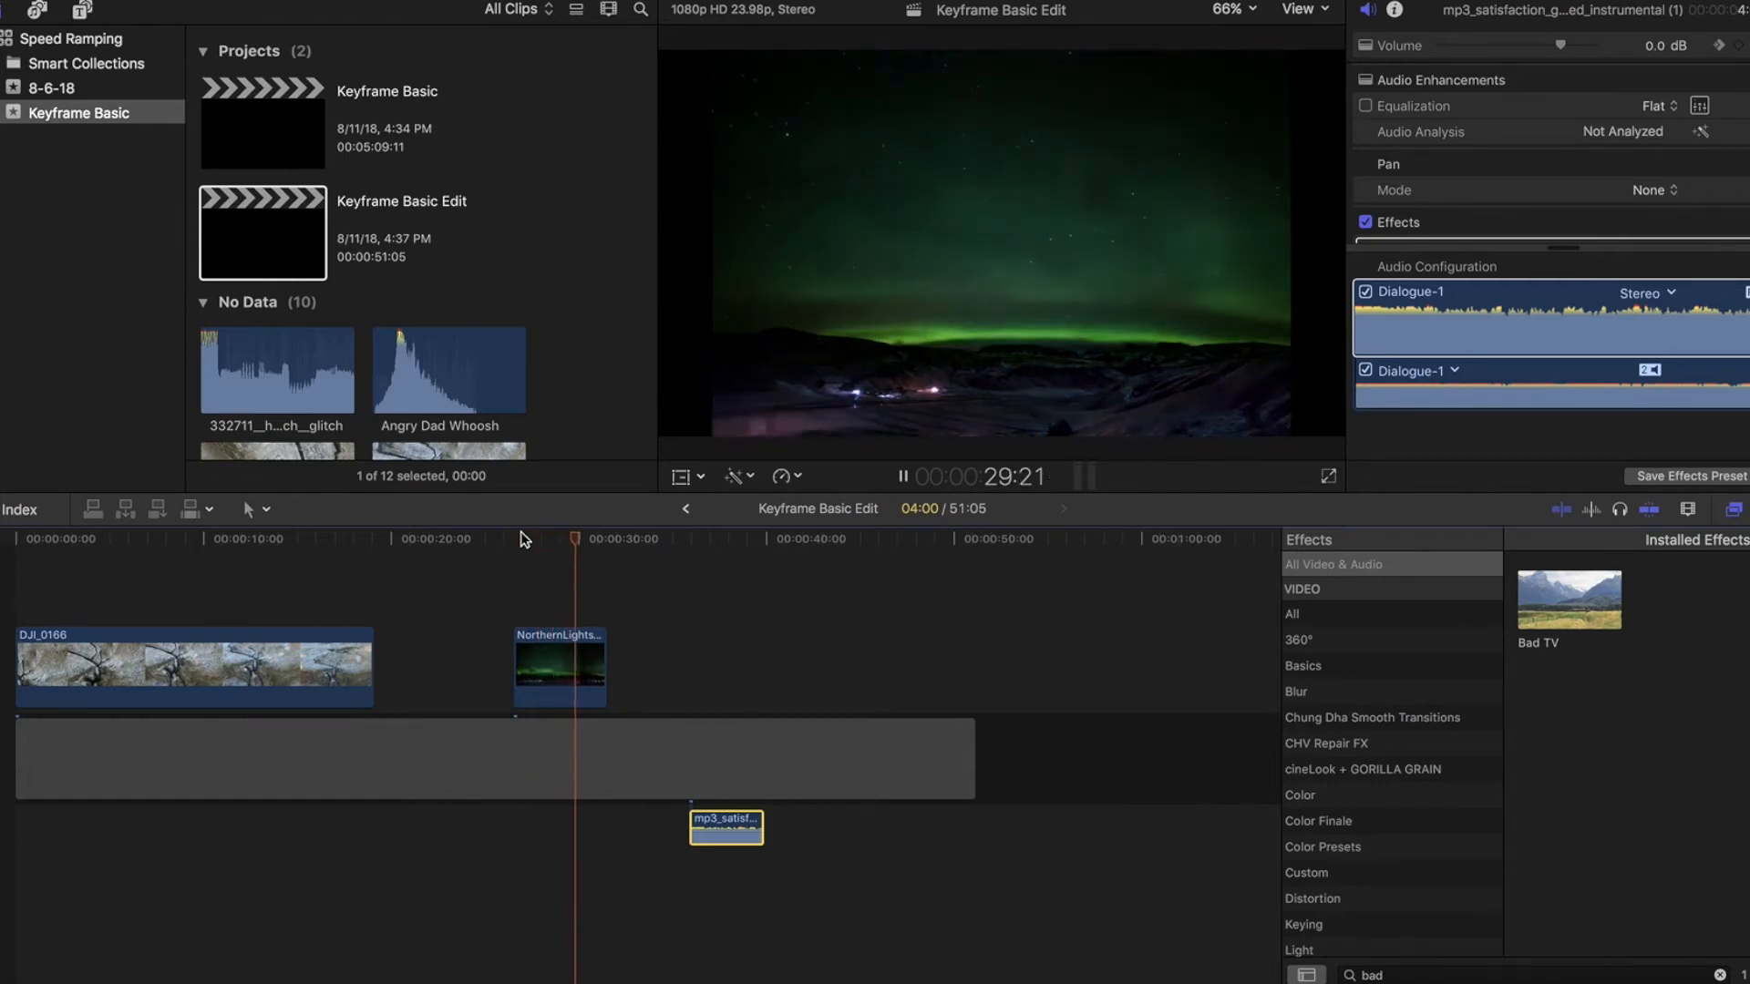
click(903, 475)
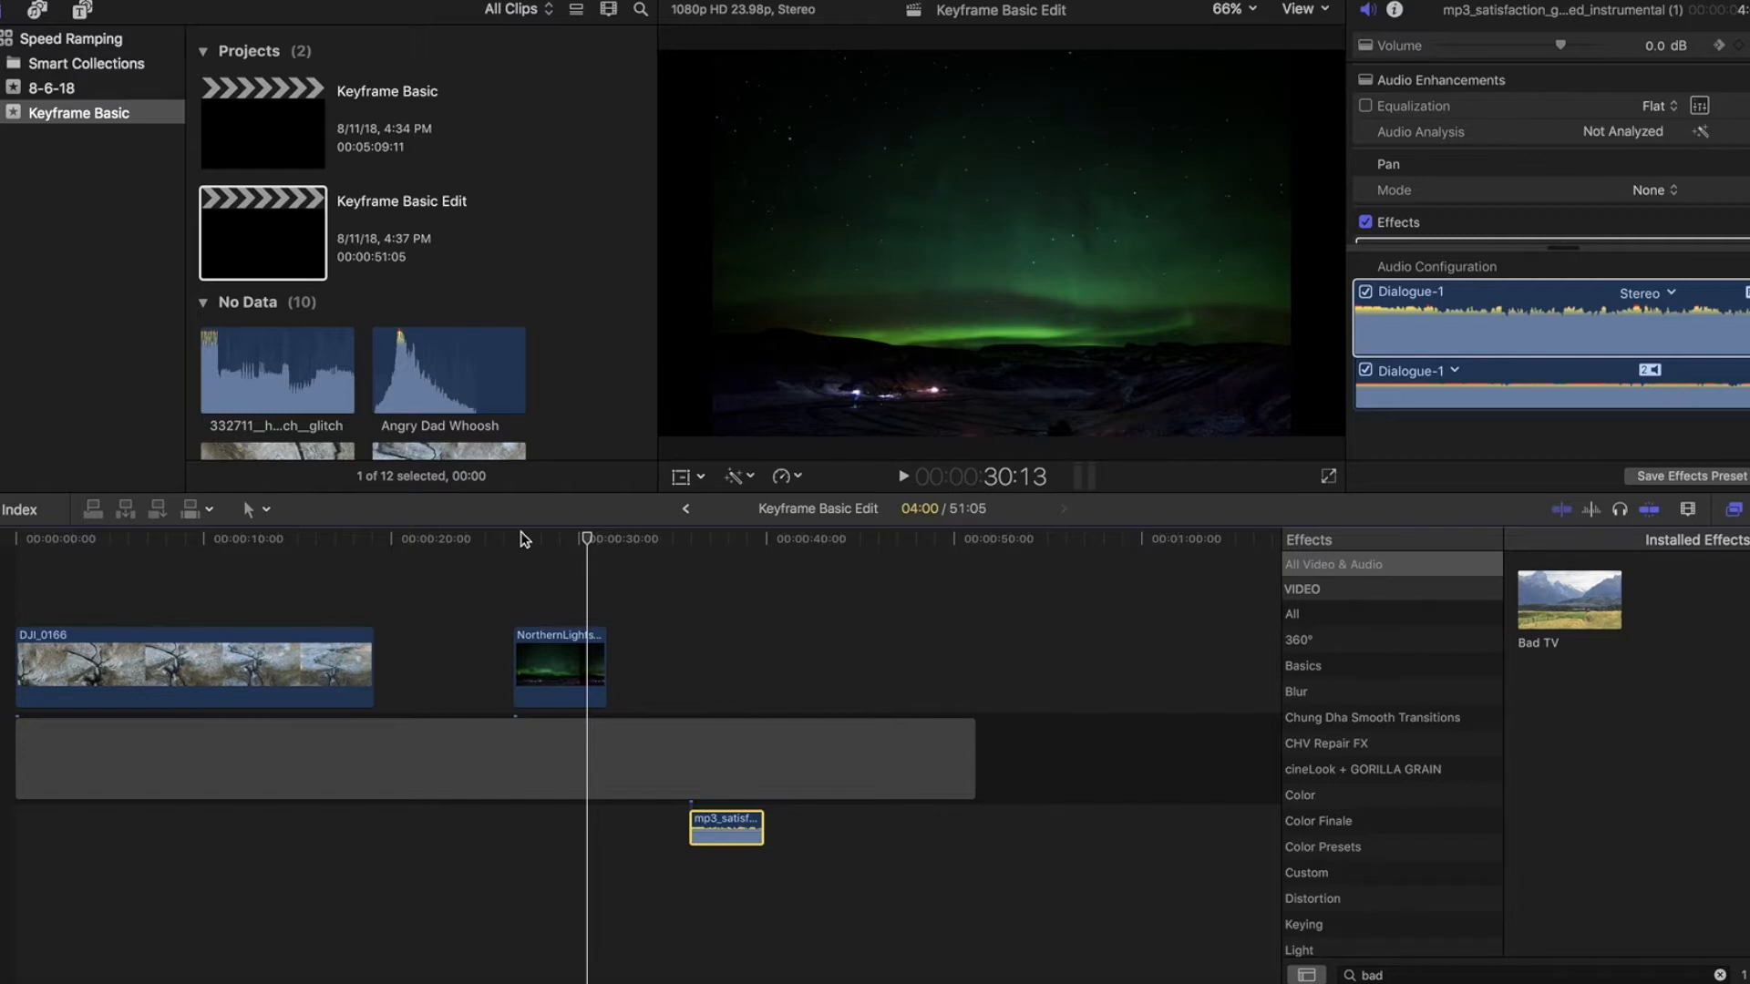
click(189, 666)
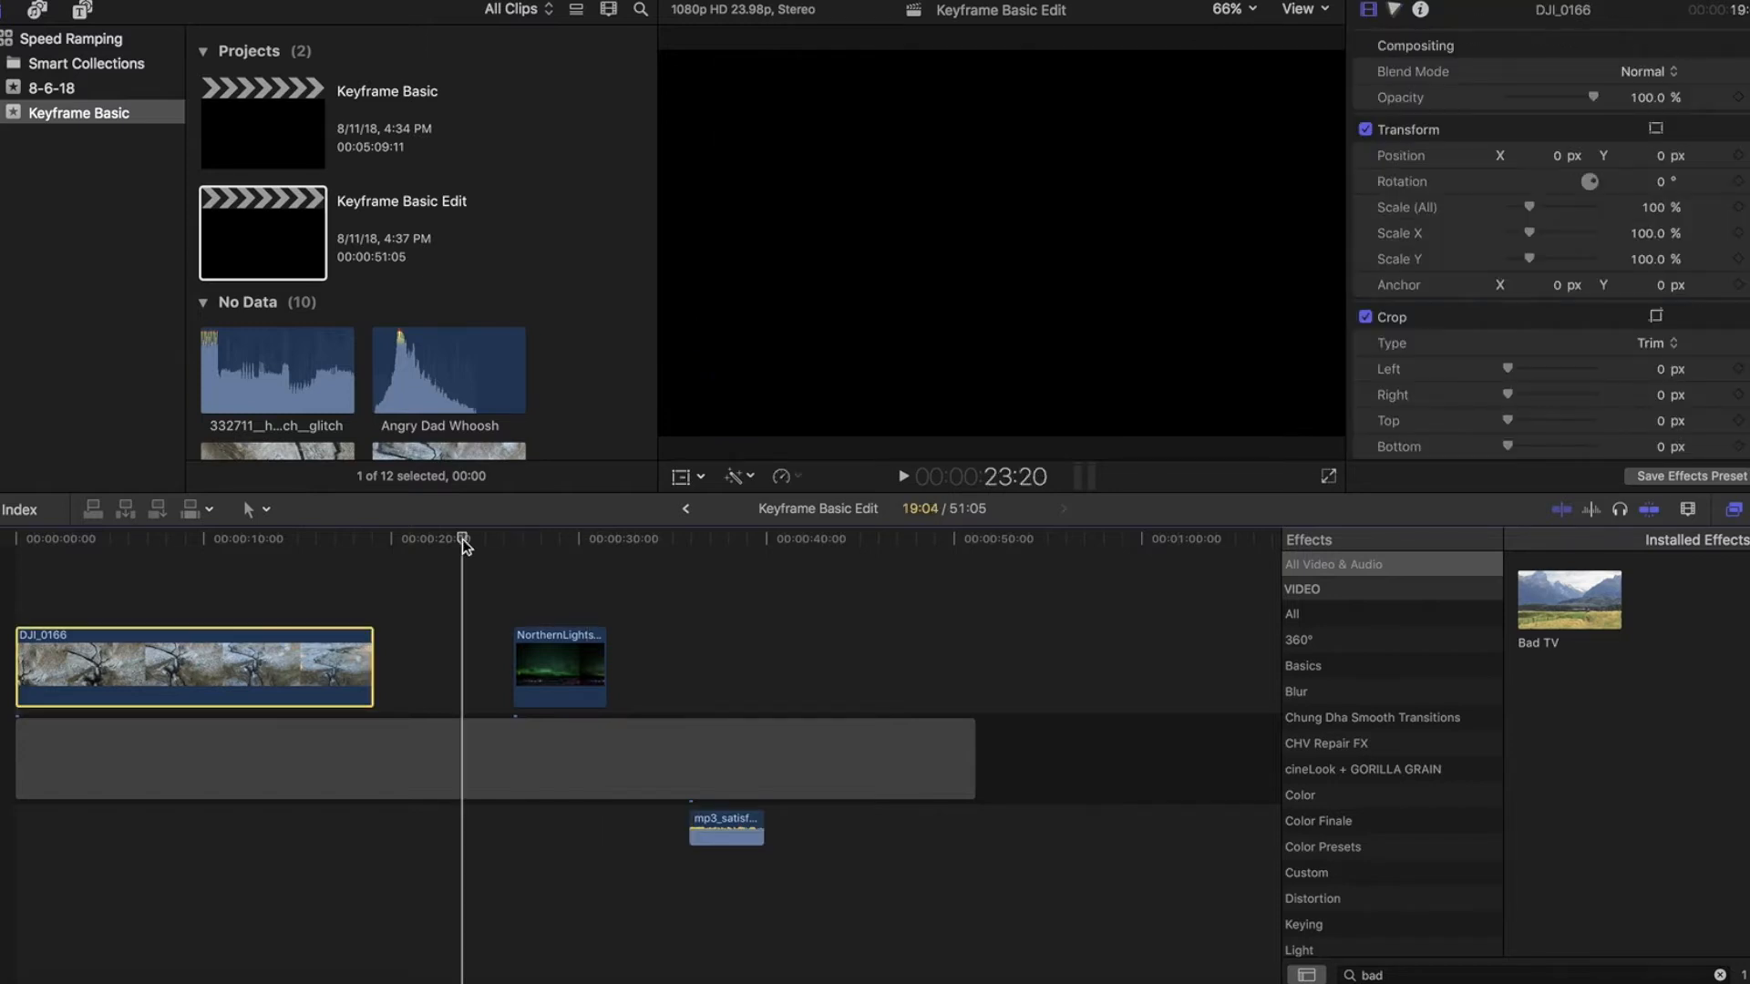
Step: Move the playhead back to 00:00, the DJI_0166 clip's first frame
click(330, 538)
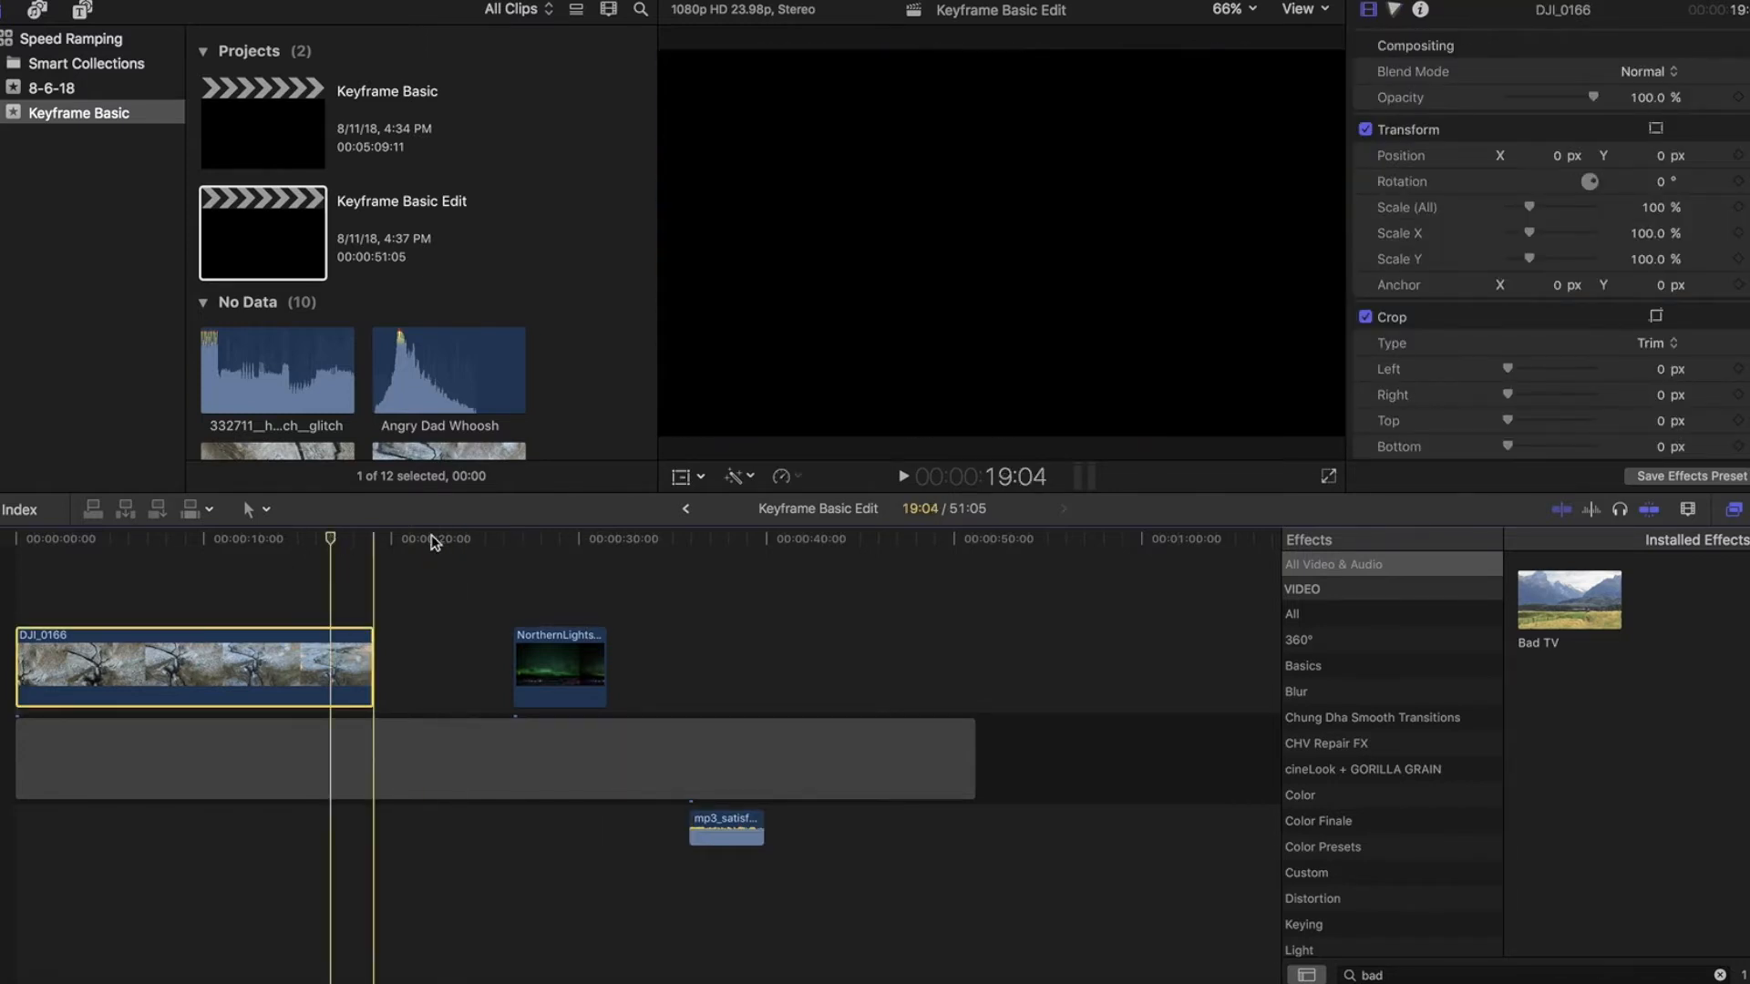
click(714, 540)
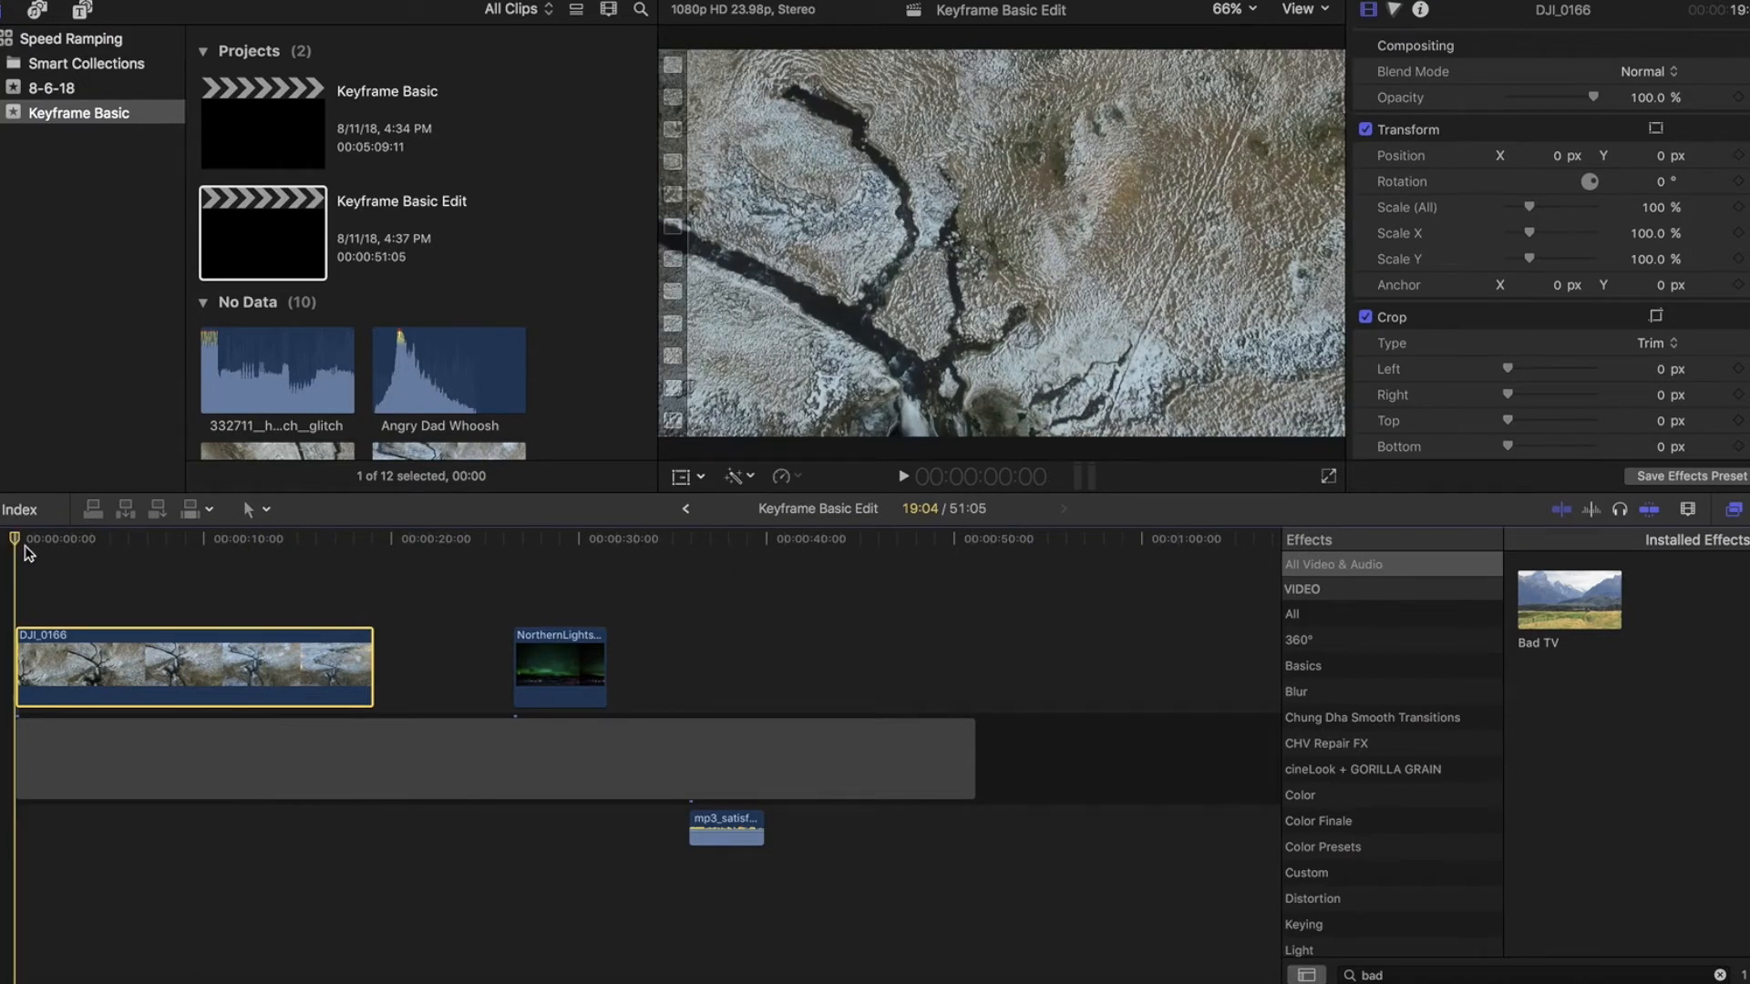
mouse_move(1347, 175)
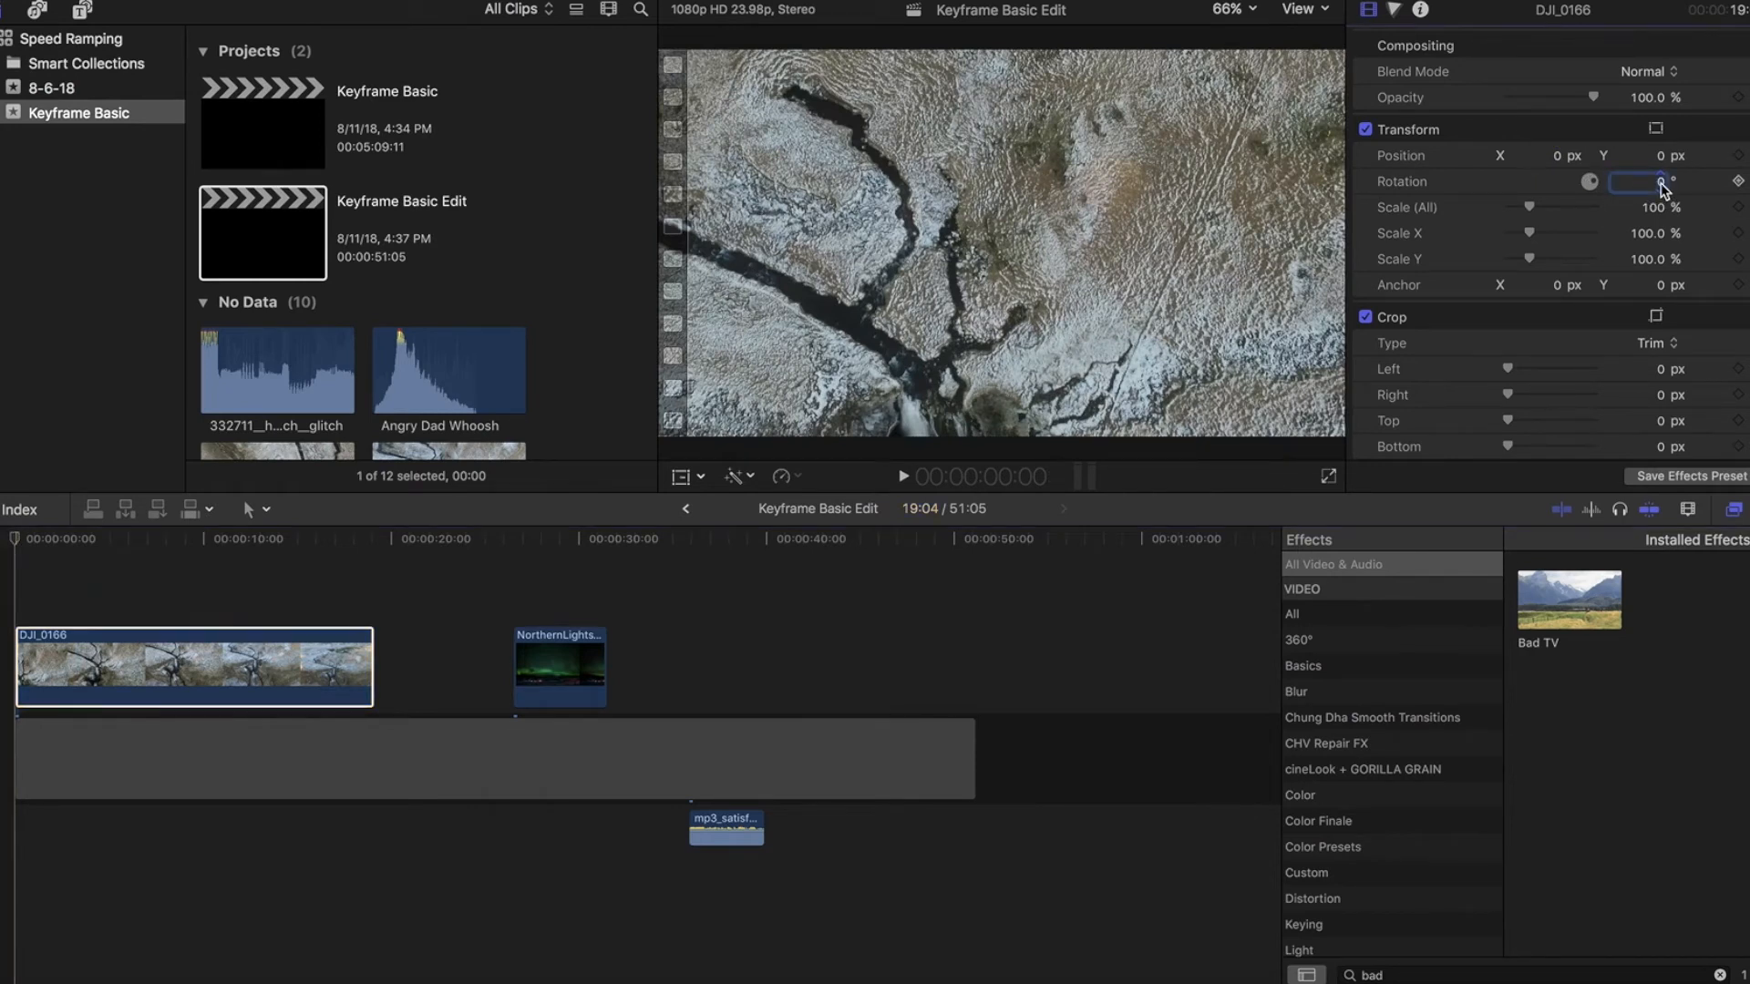
Step: Keyframe the drone clip's opening rotation at −10° and scale at 130%
text(-10.0)
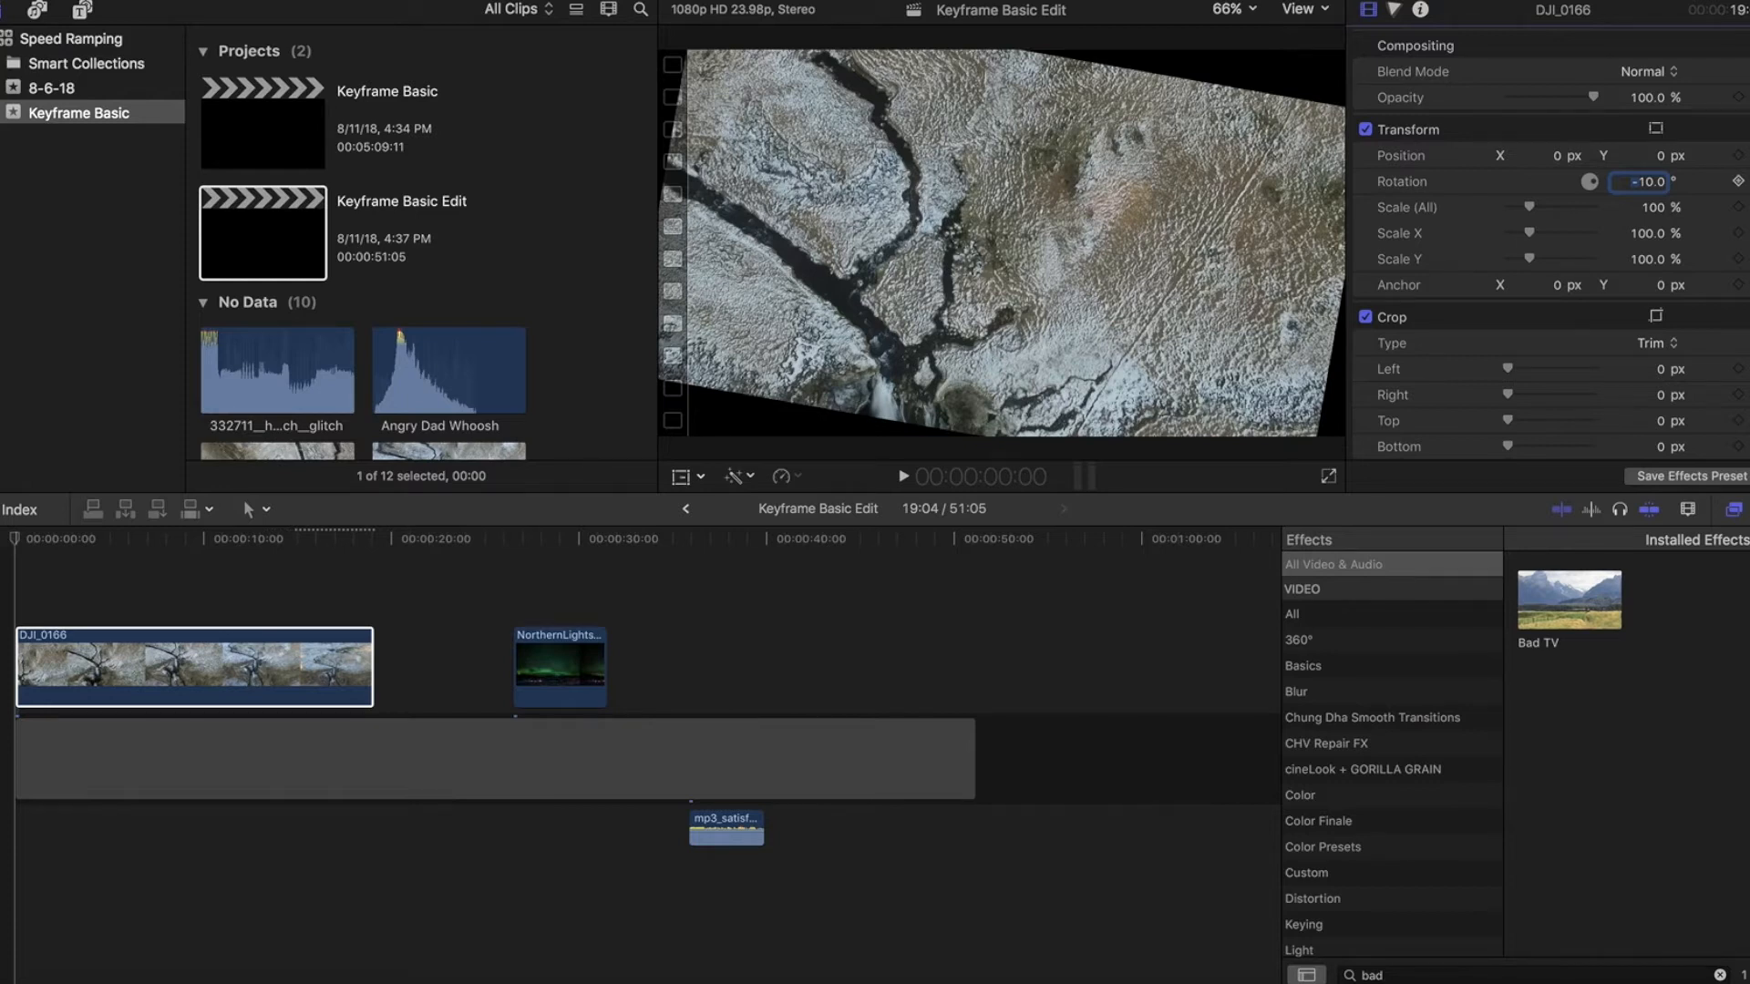
click(1649, 208)
text(130)
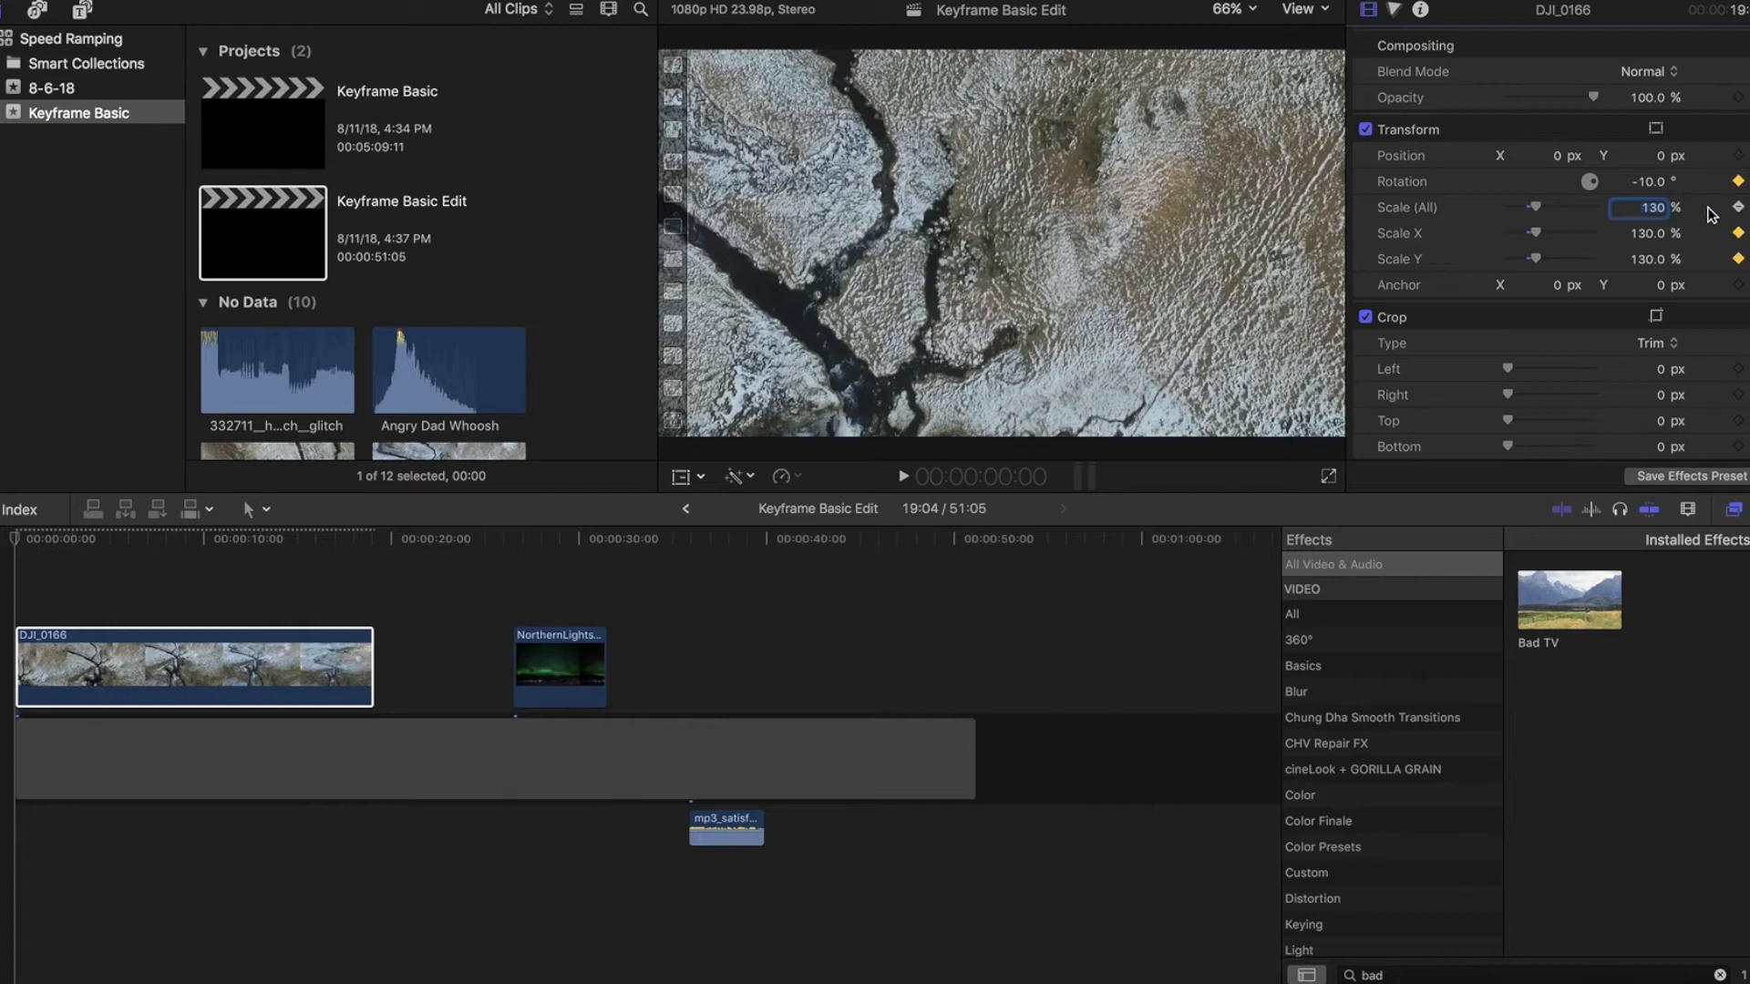
mouse_move(1735, 207)
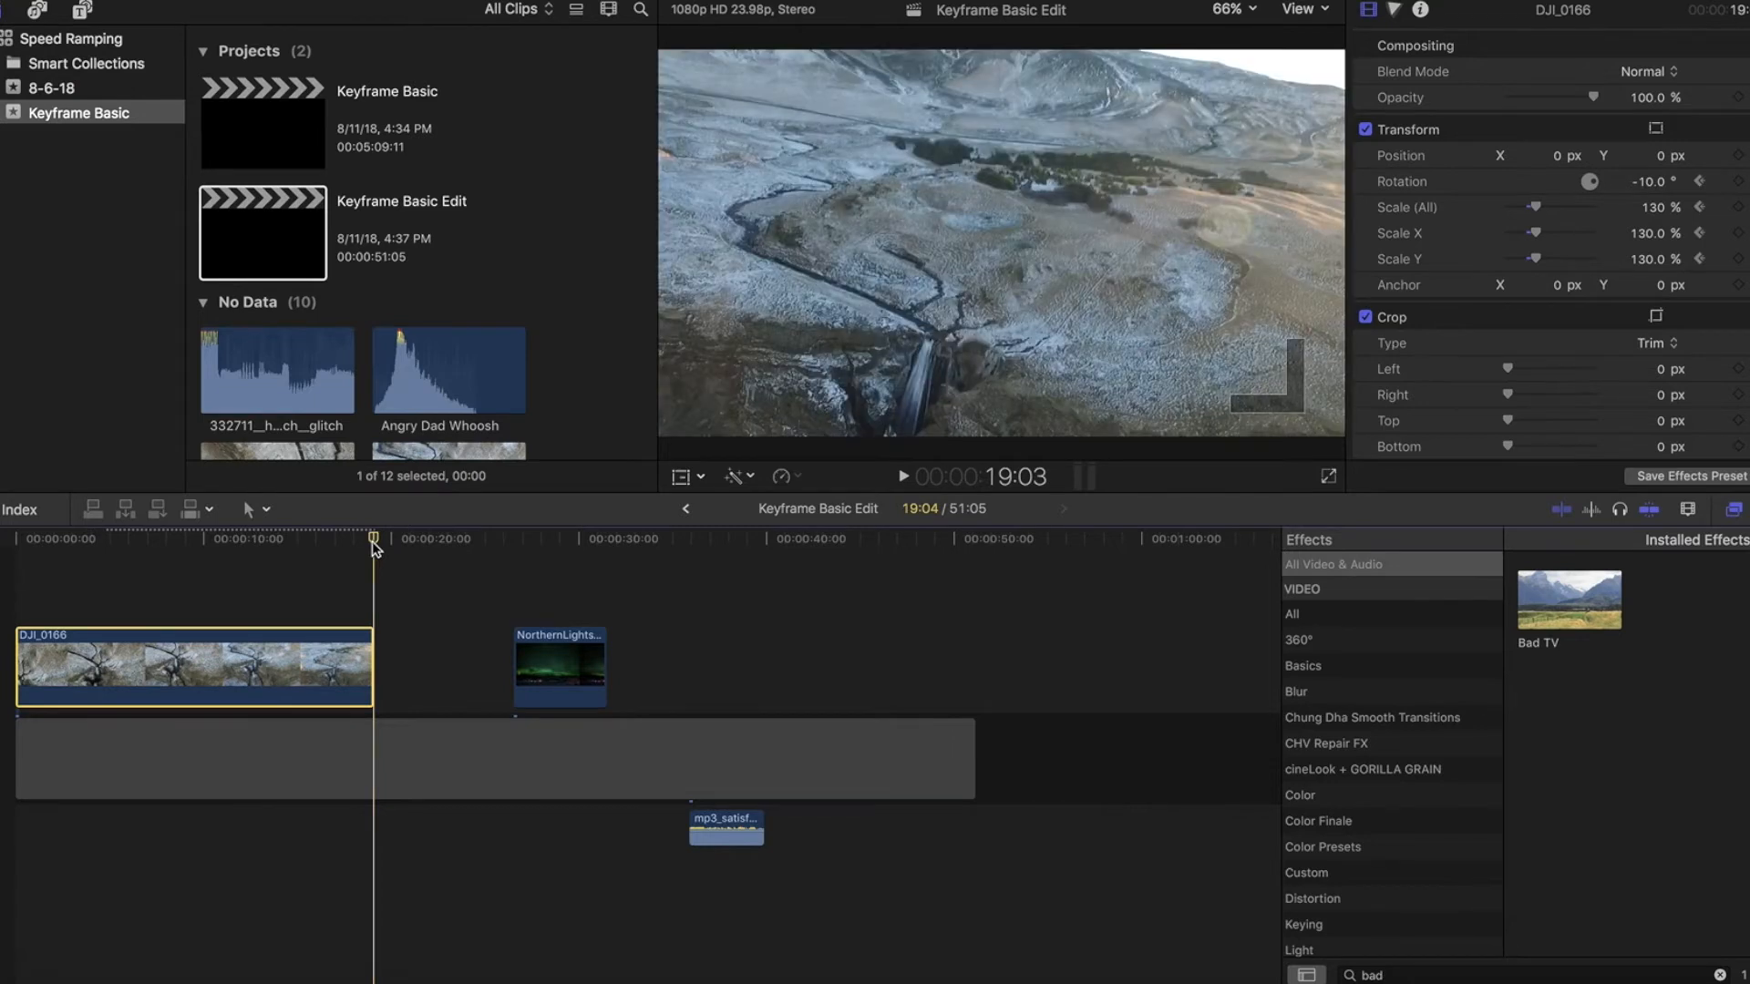
mouse_move(801, 349)
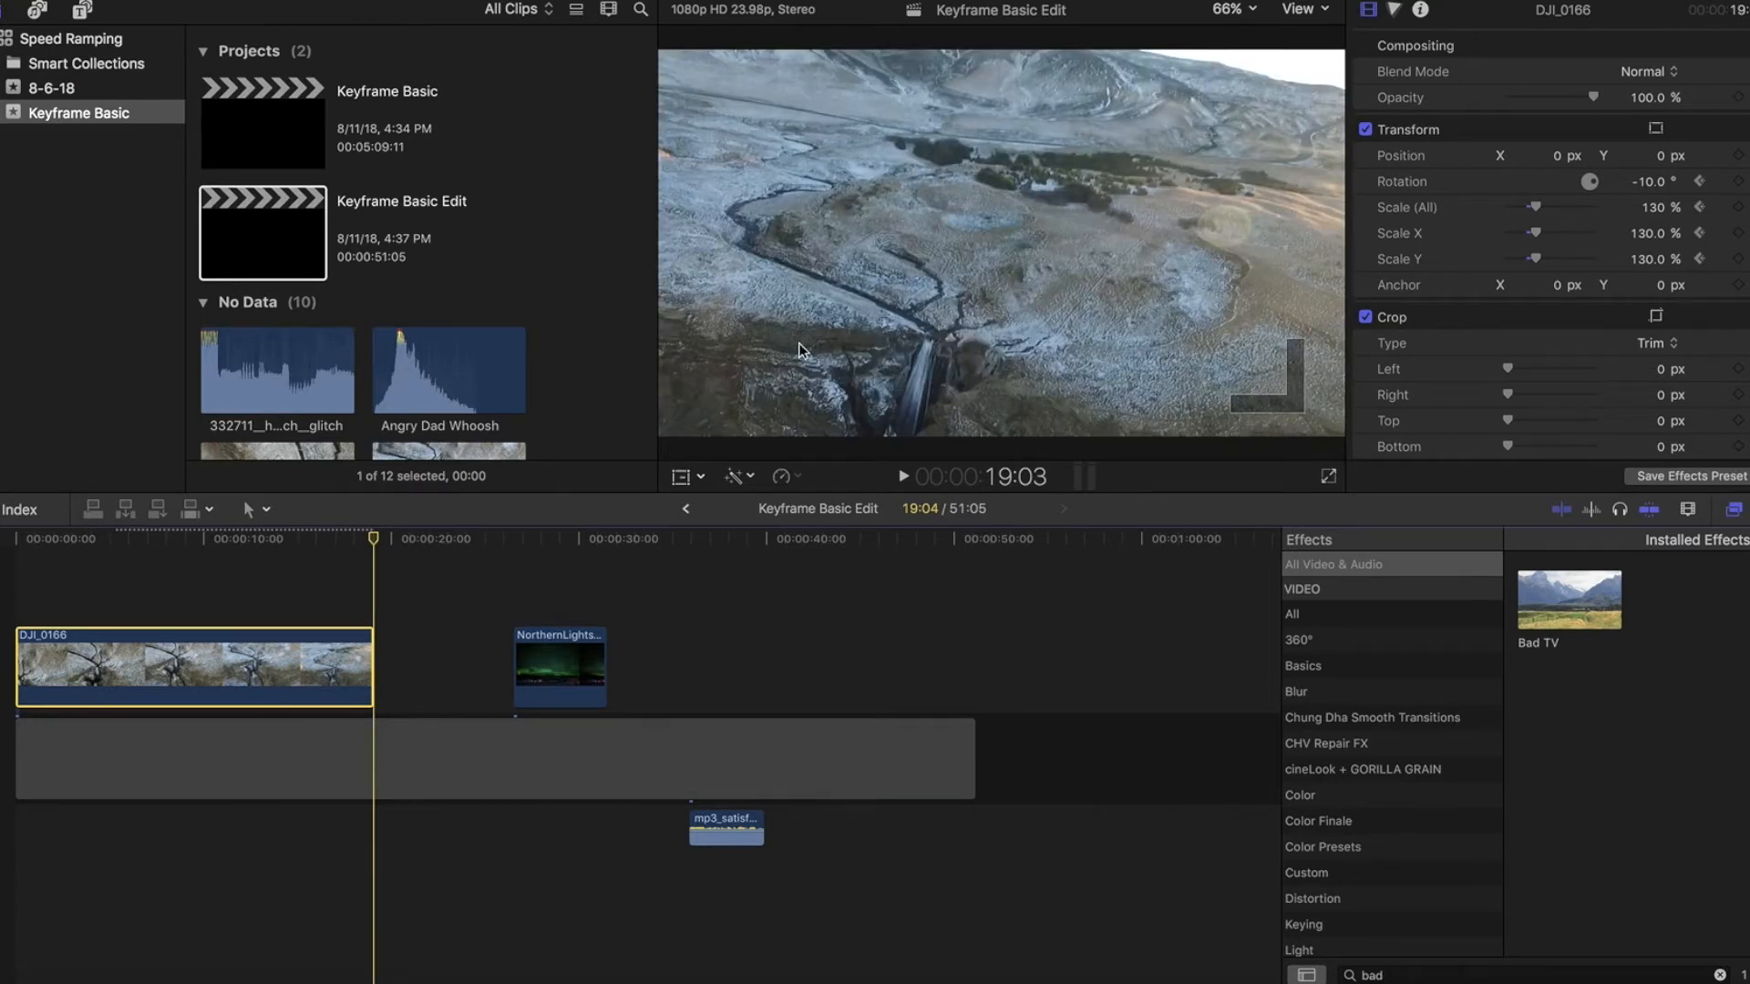
mouse_move(1016, 303)
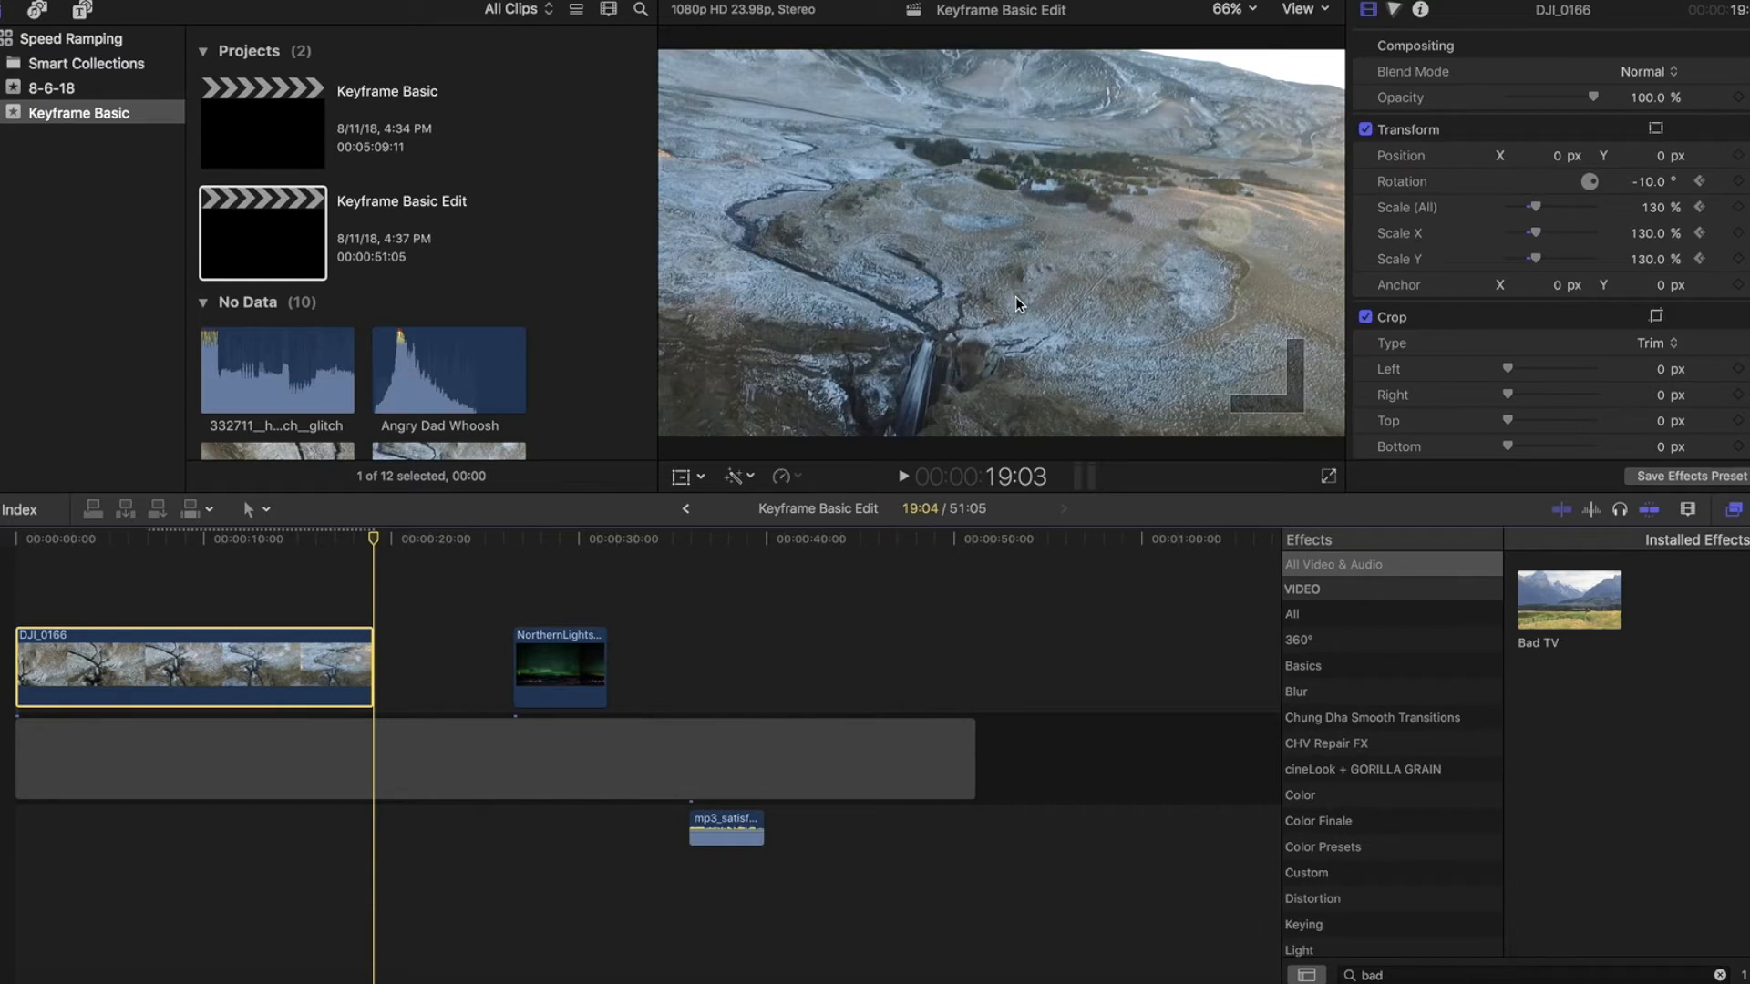
mouse_move(1722, 210)
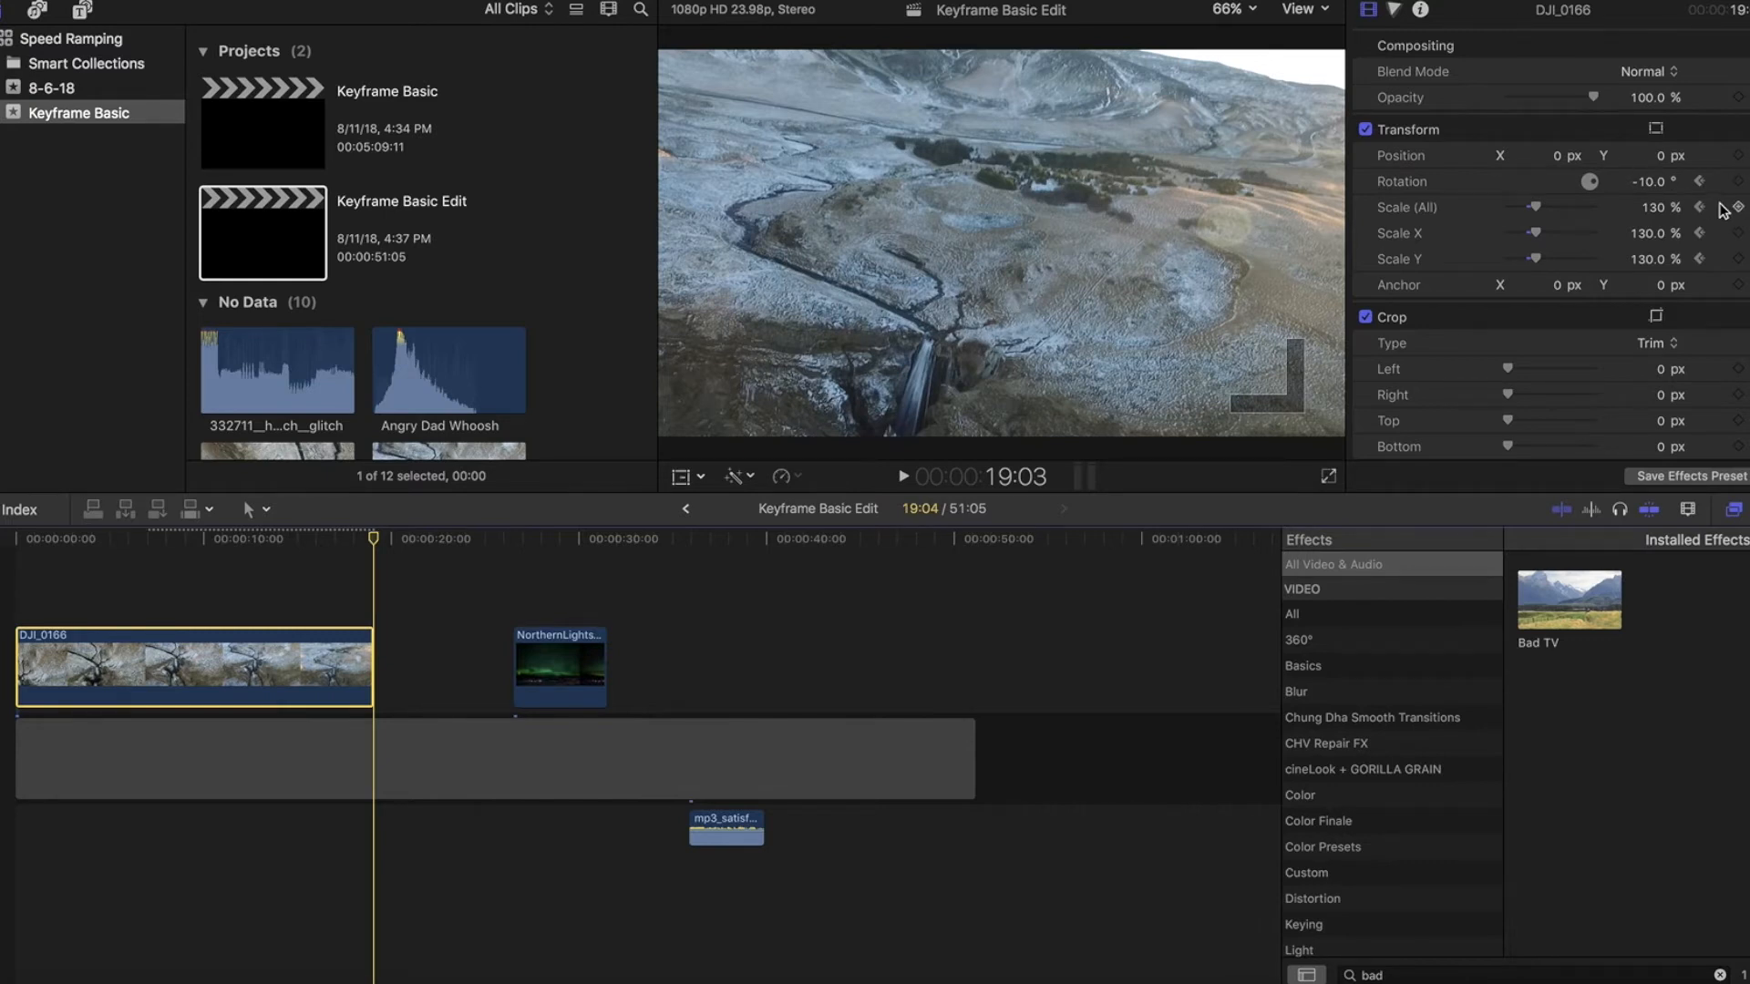
mouse_move(1722, 209)
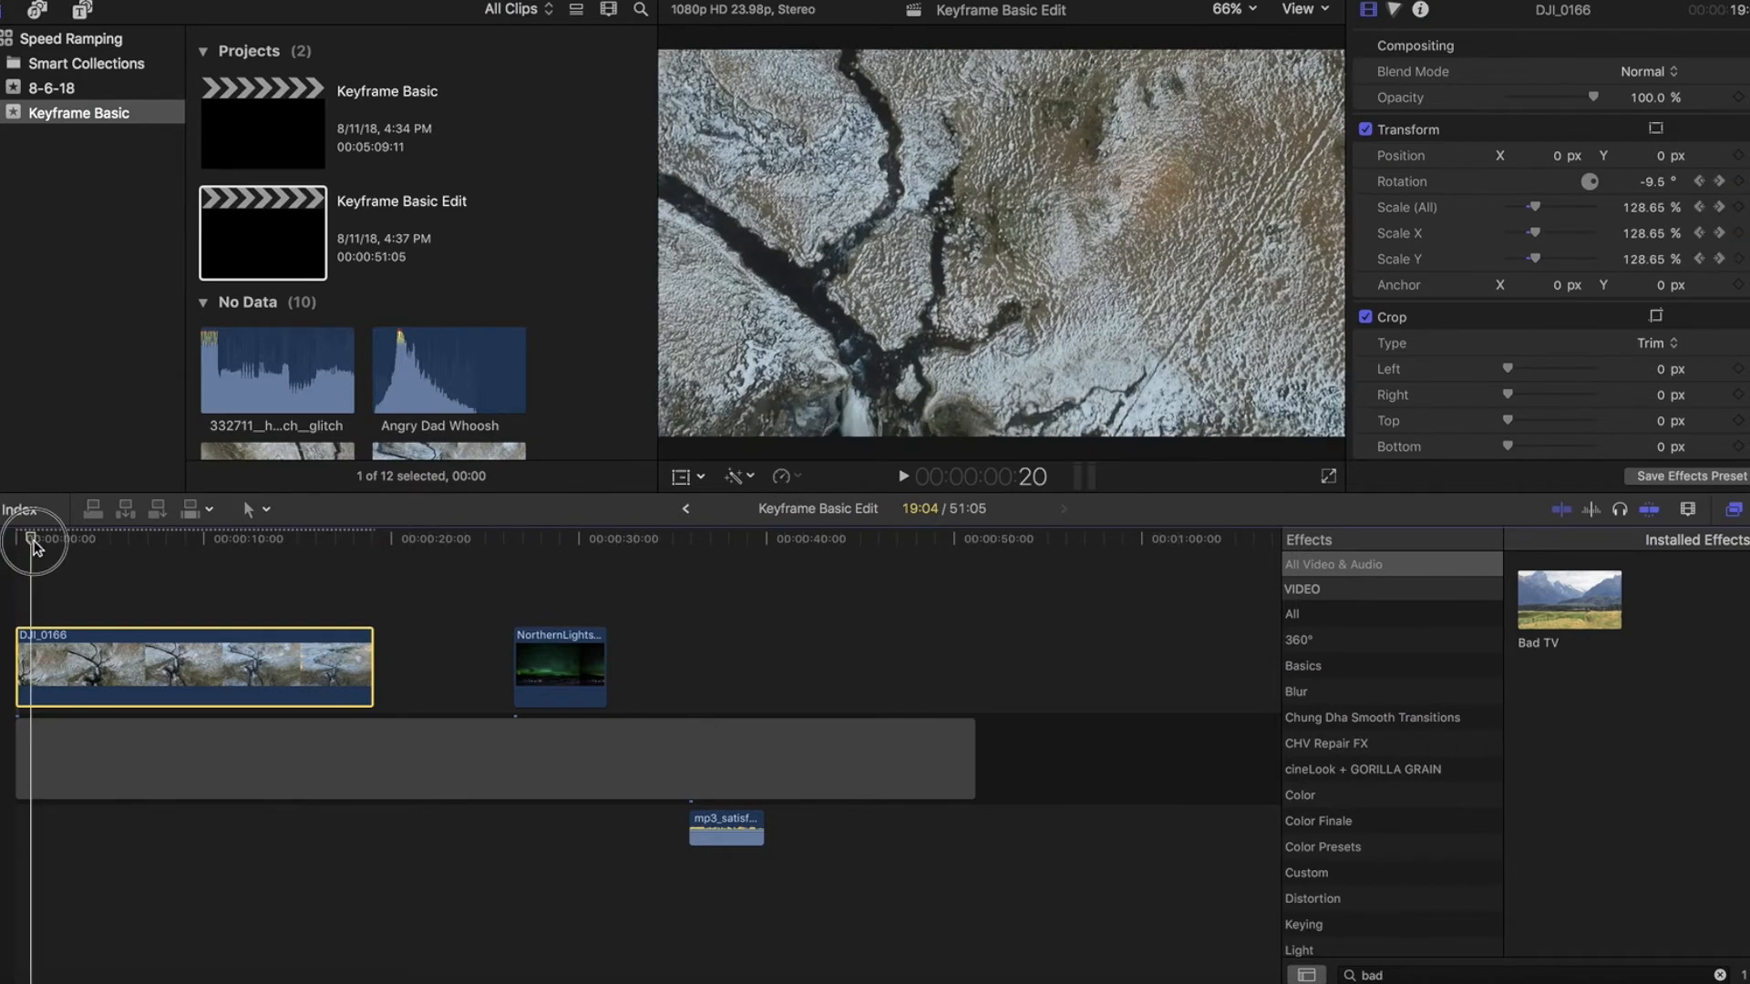
drag(34, 540, 111, 541)
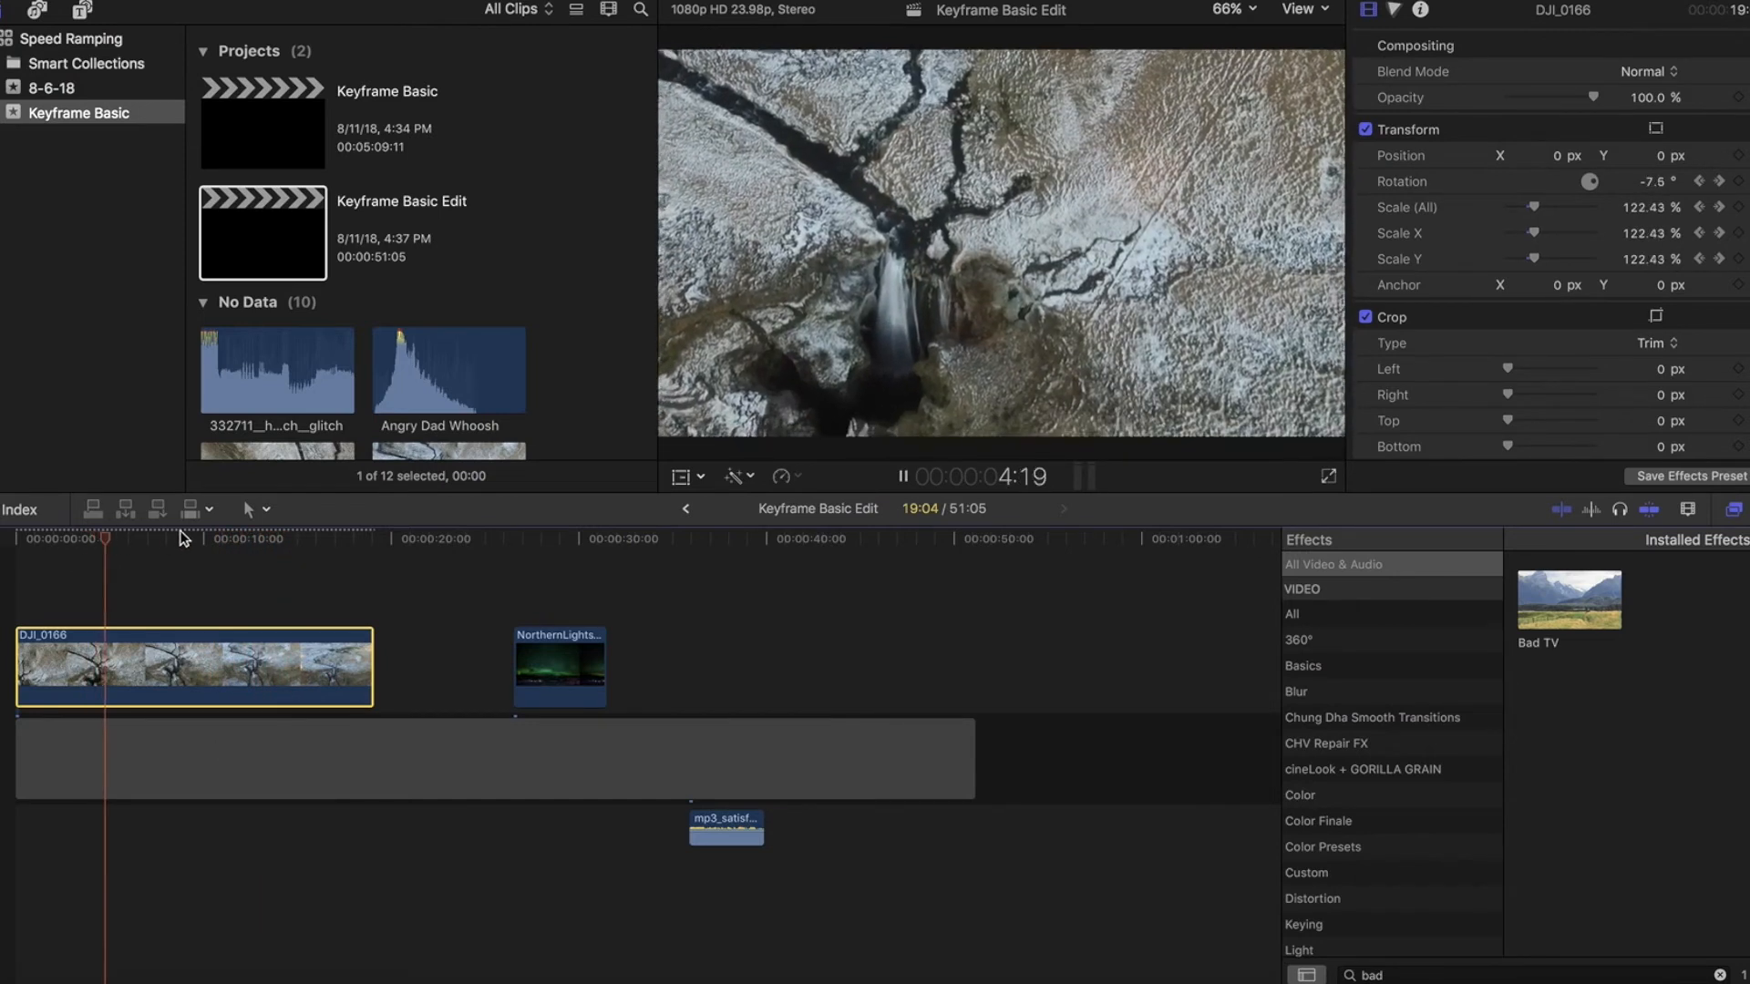
click(528, 538)
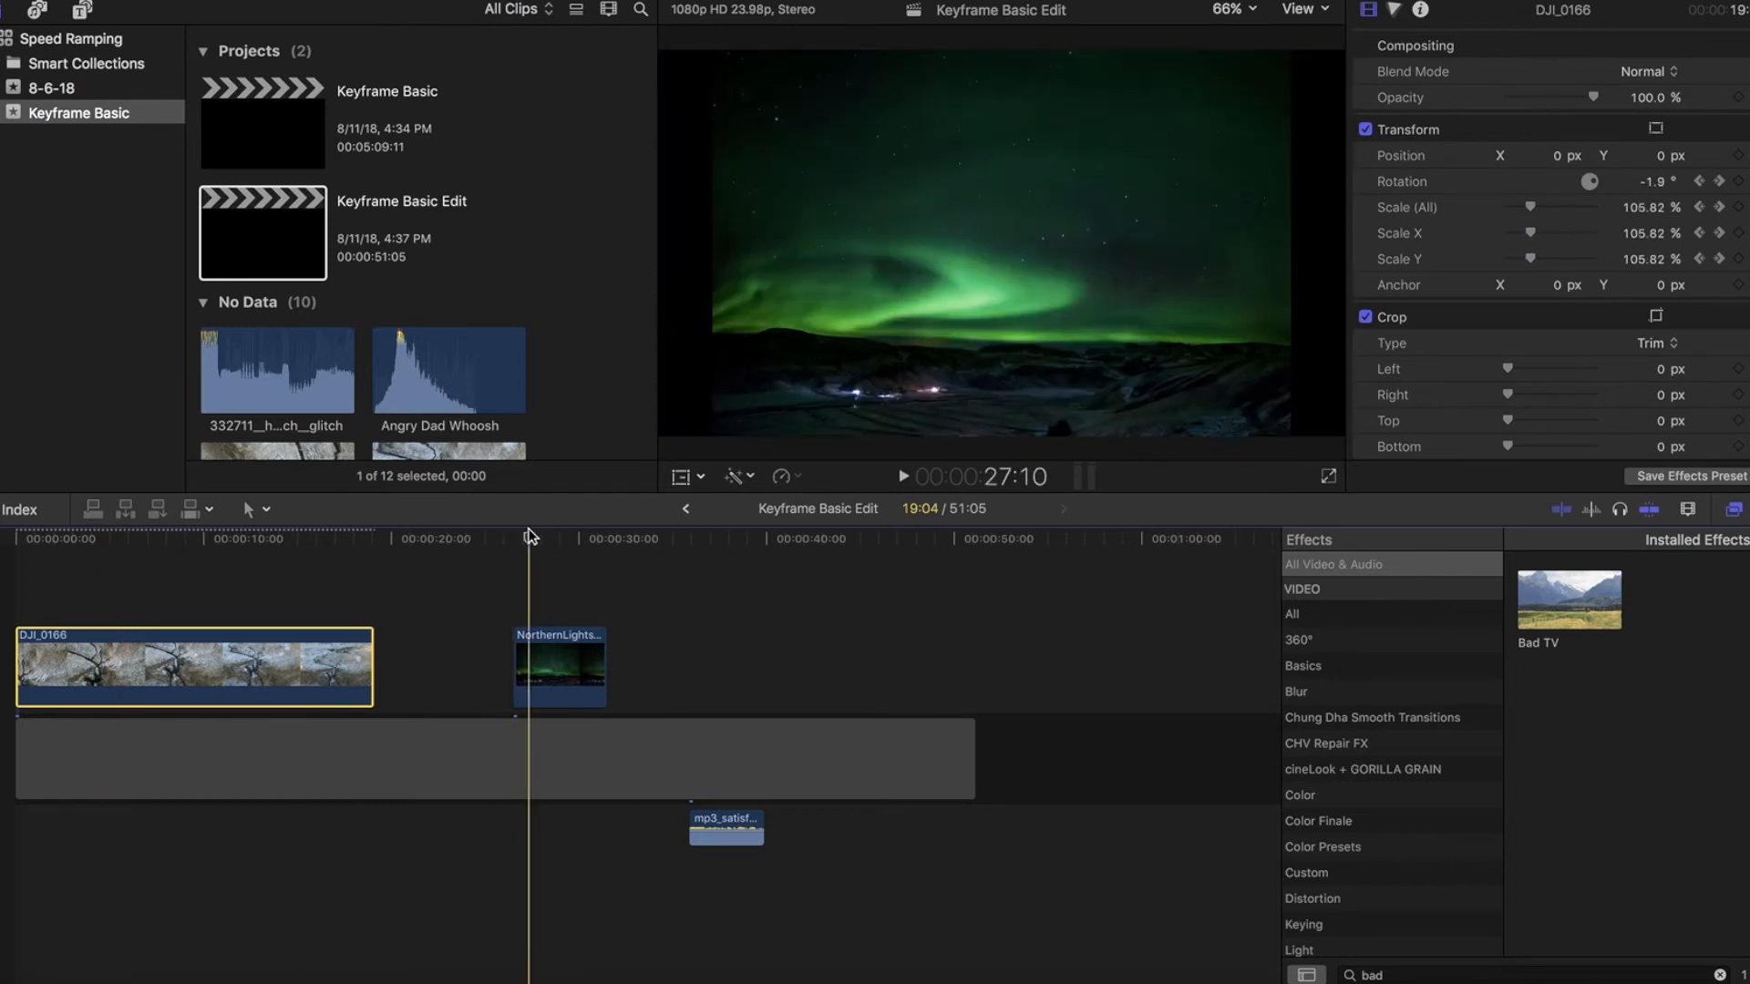
Step: Select NorthernLightsTL3 and keyframe its Scale from 120% at start to 130% at end
click(559, 667)
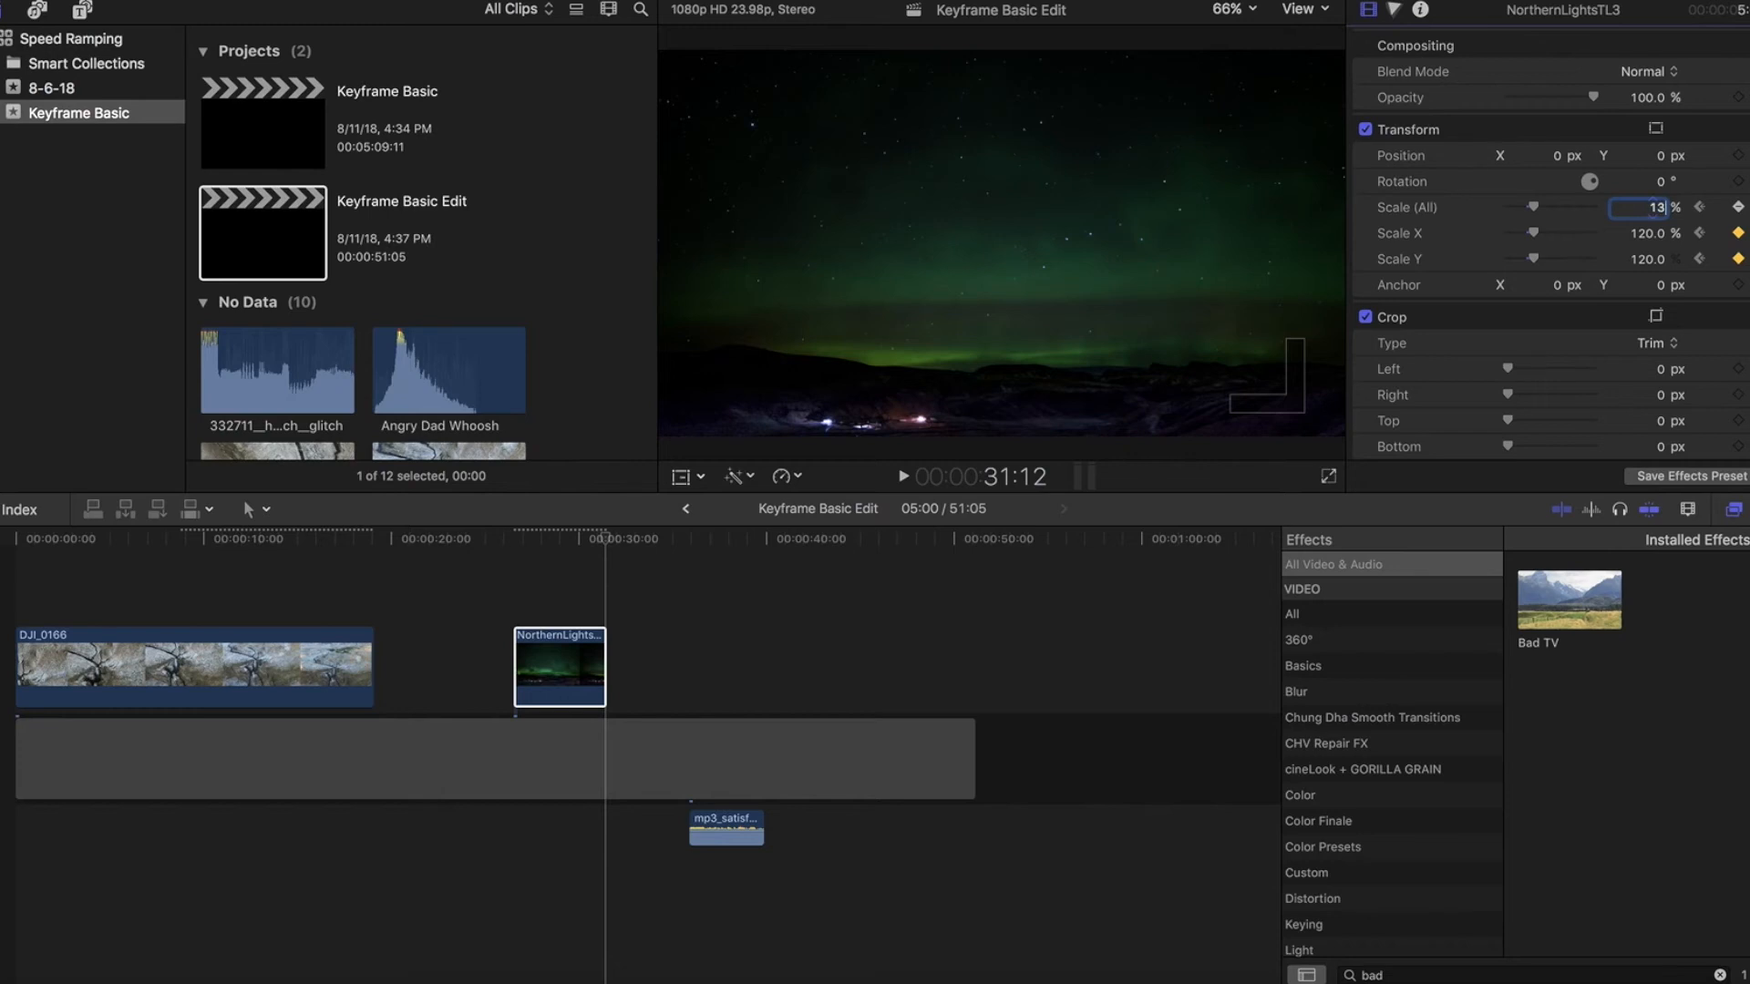
text(130)
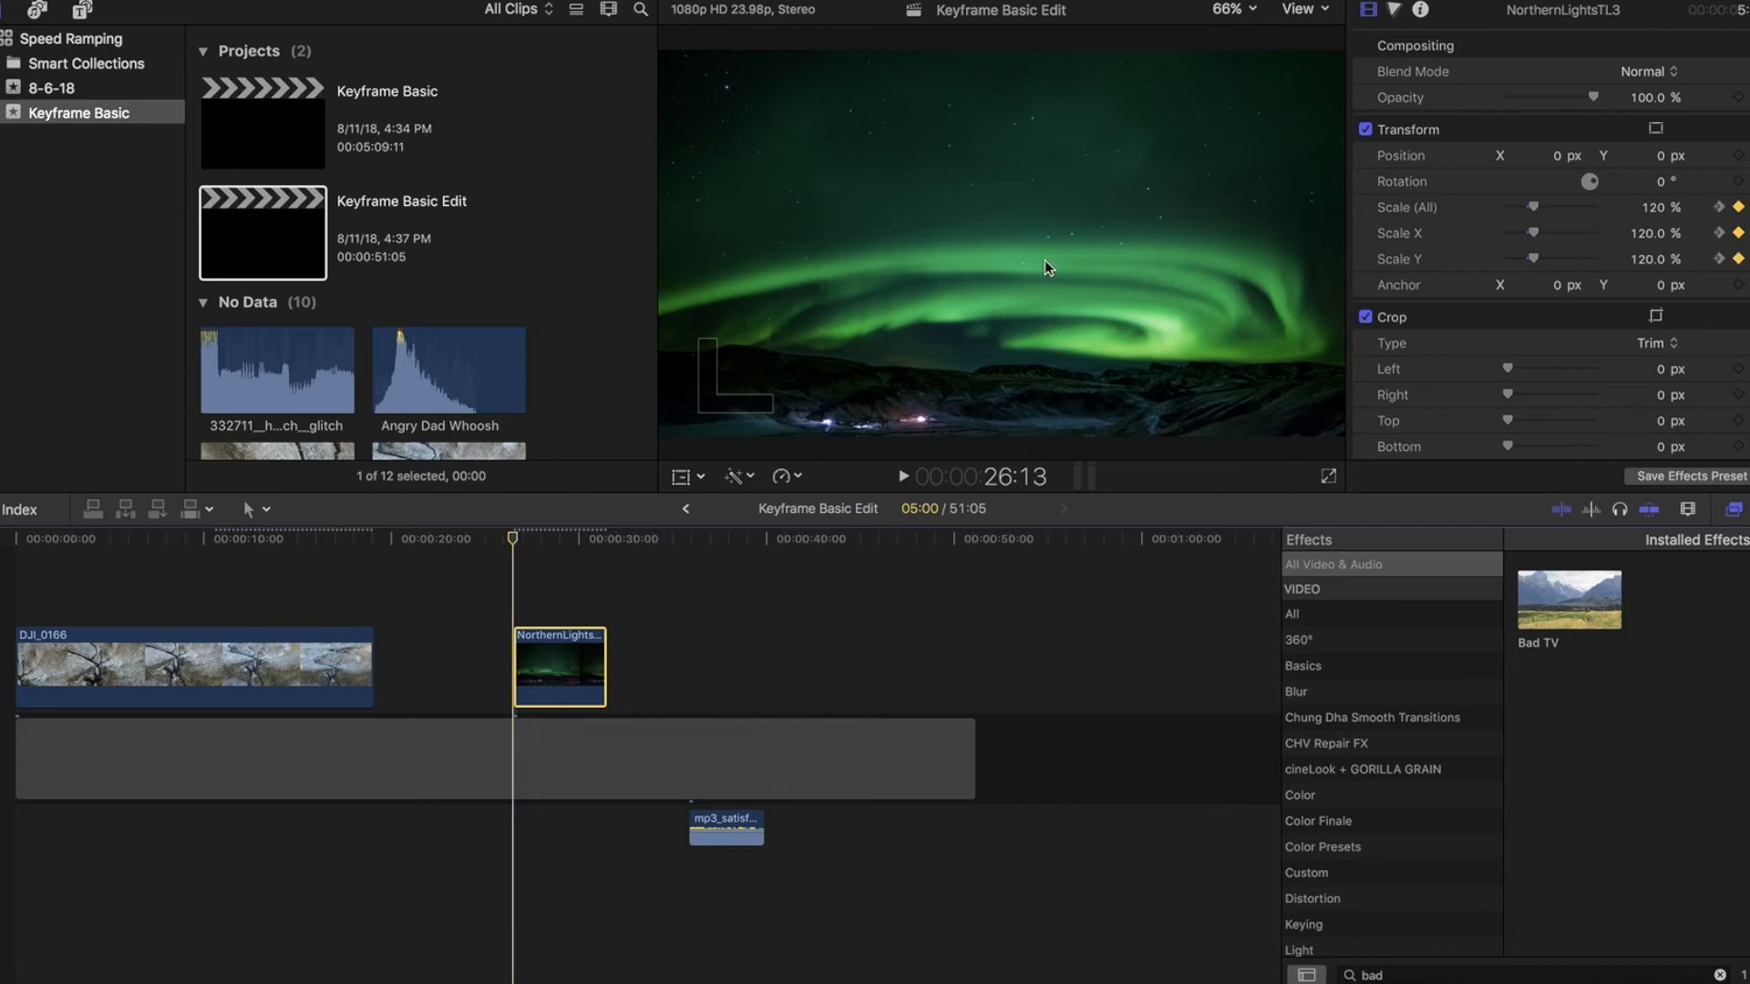
mouse_move(1055, 377)
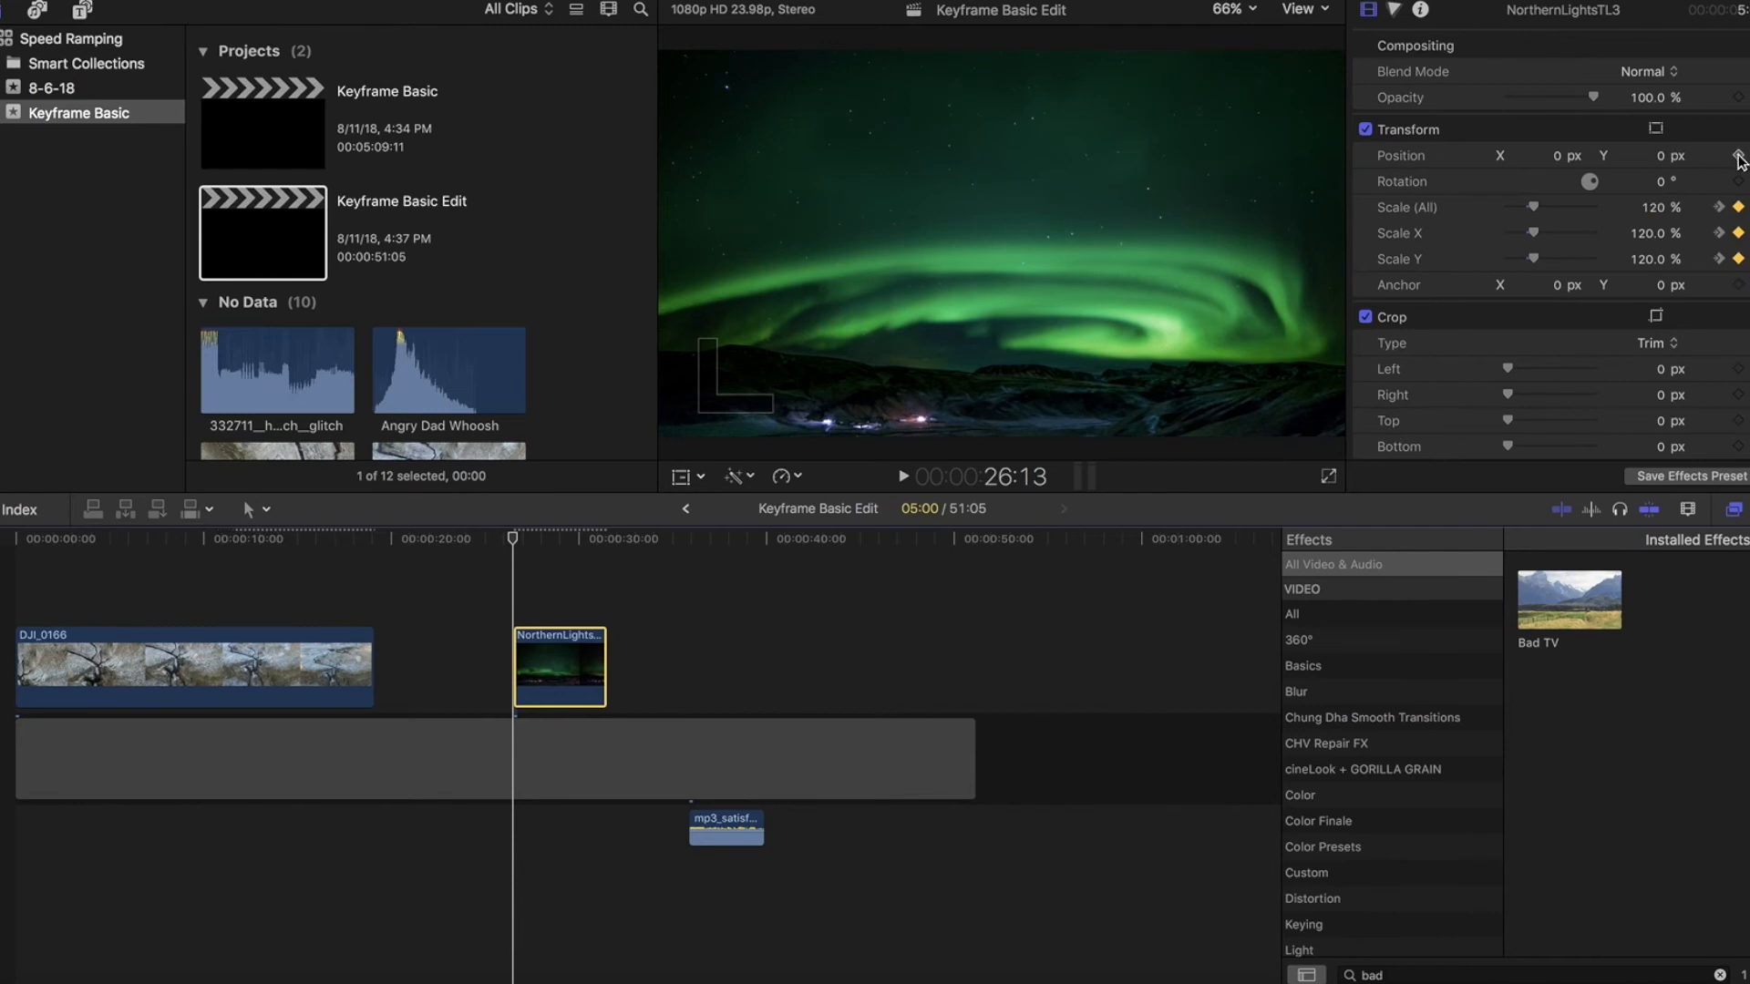
Step: Keyframe the clip's Position at its start, then set Y to 75.0 at its end
click(611, 538)
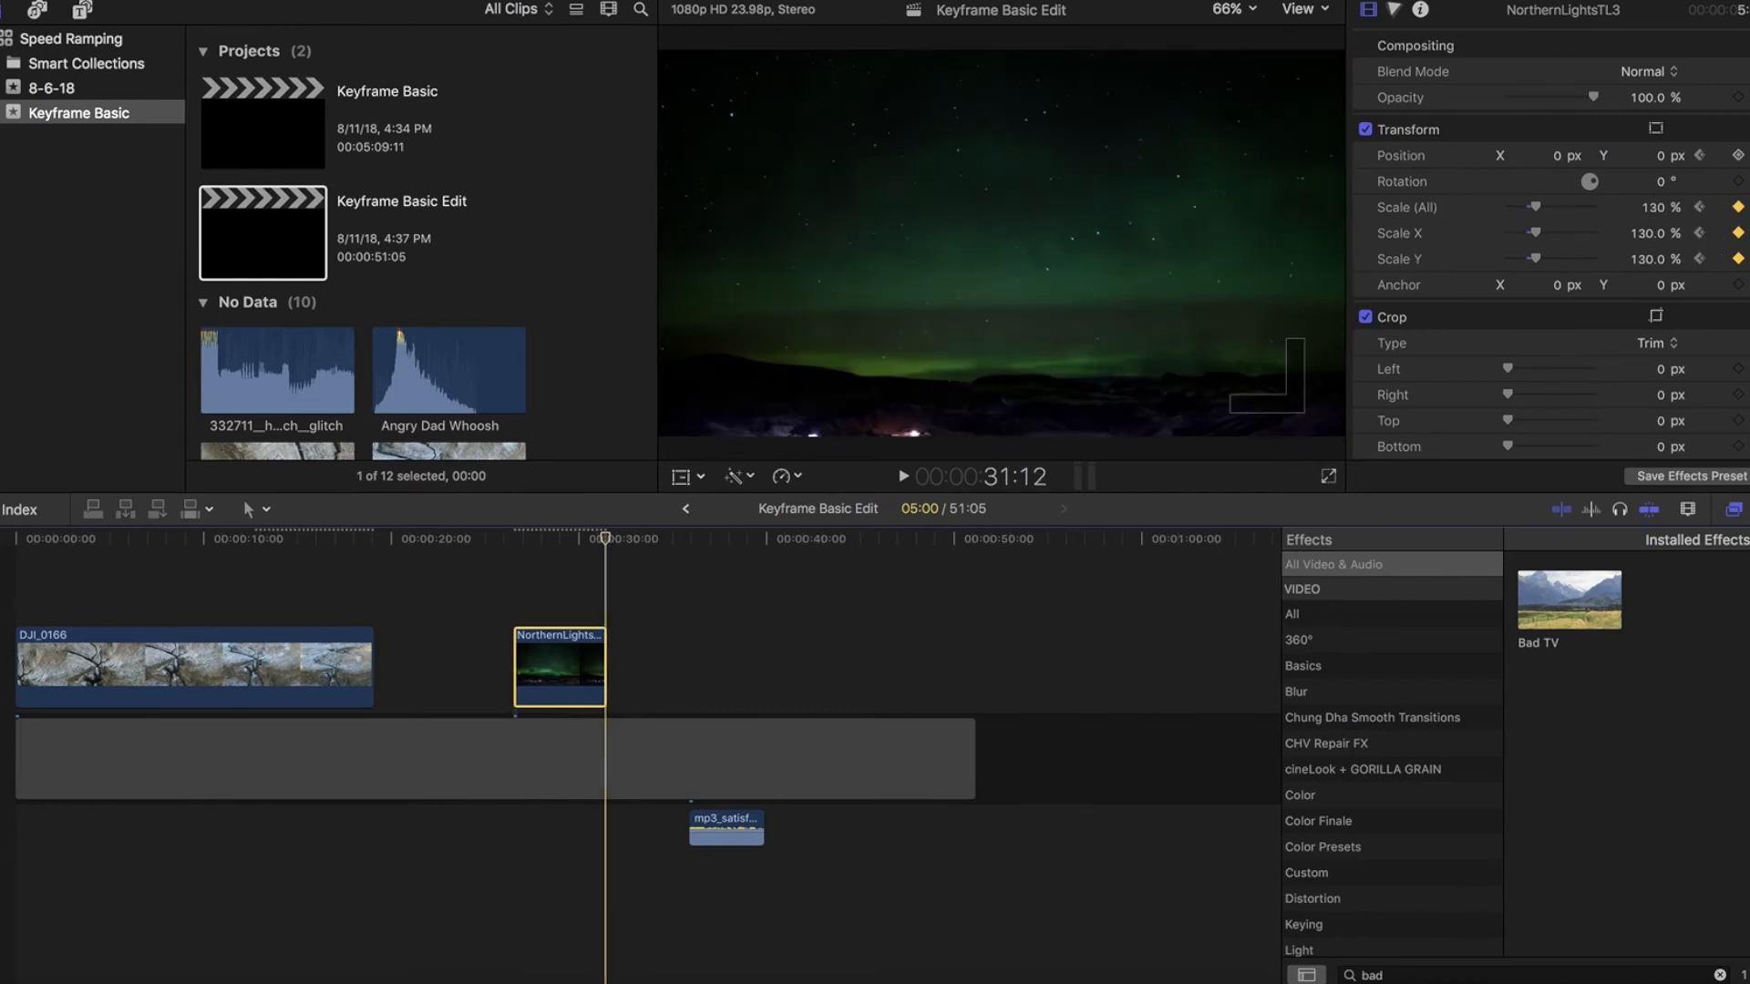
mouse_move(1736, 160)
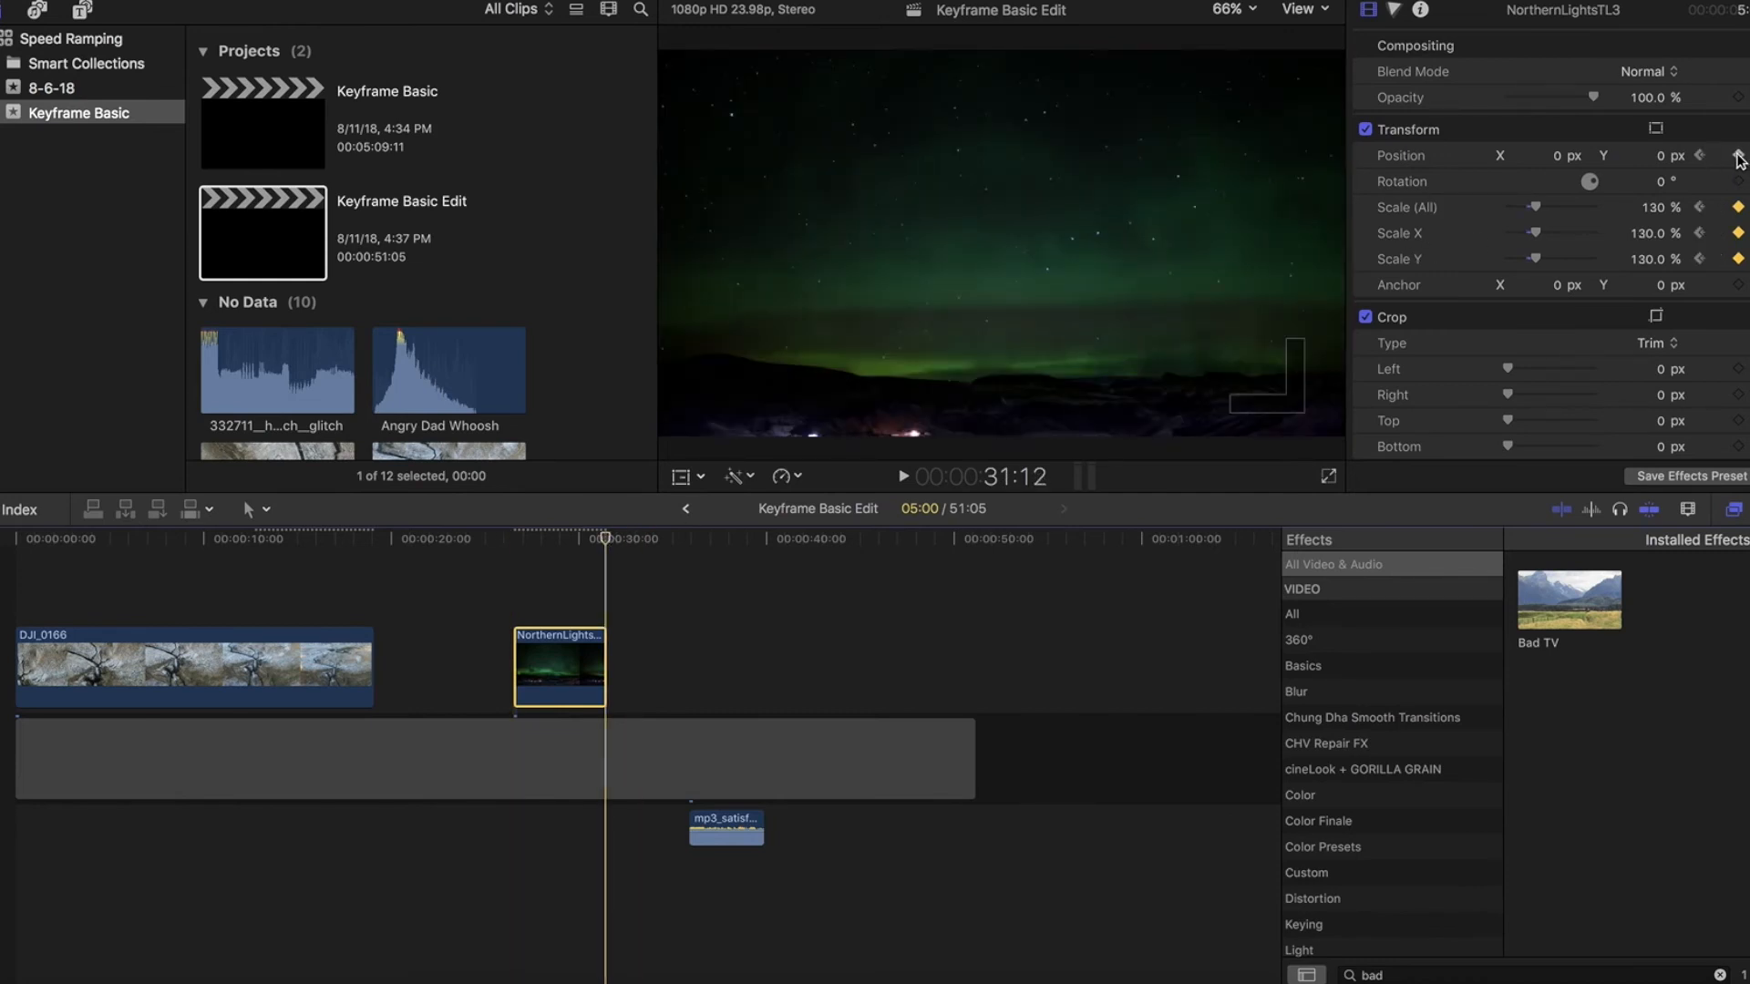
click(1640, 155)
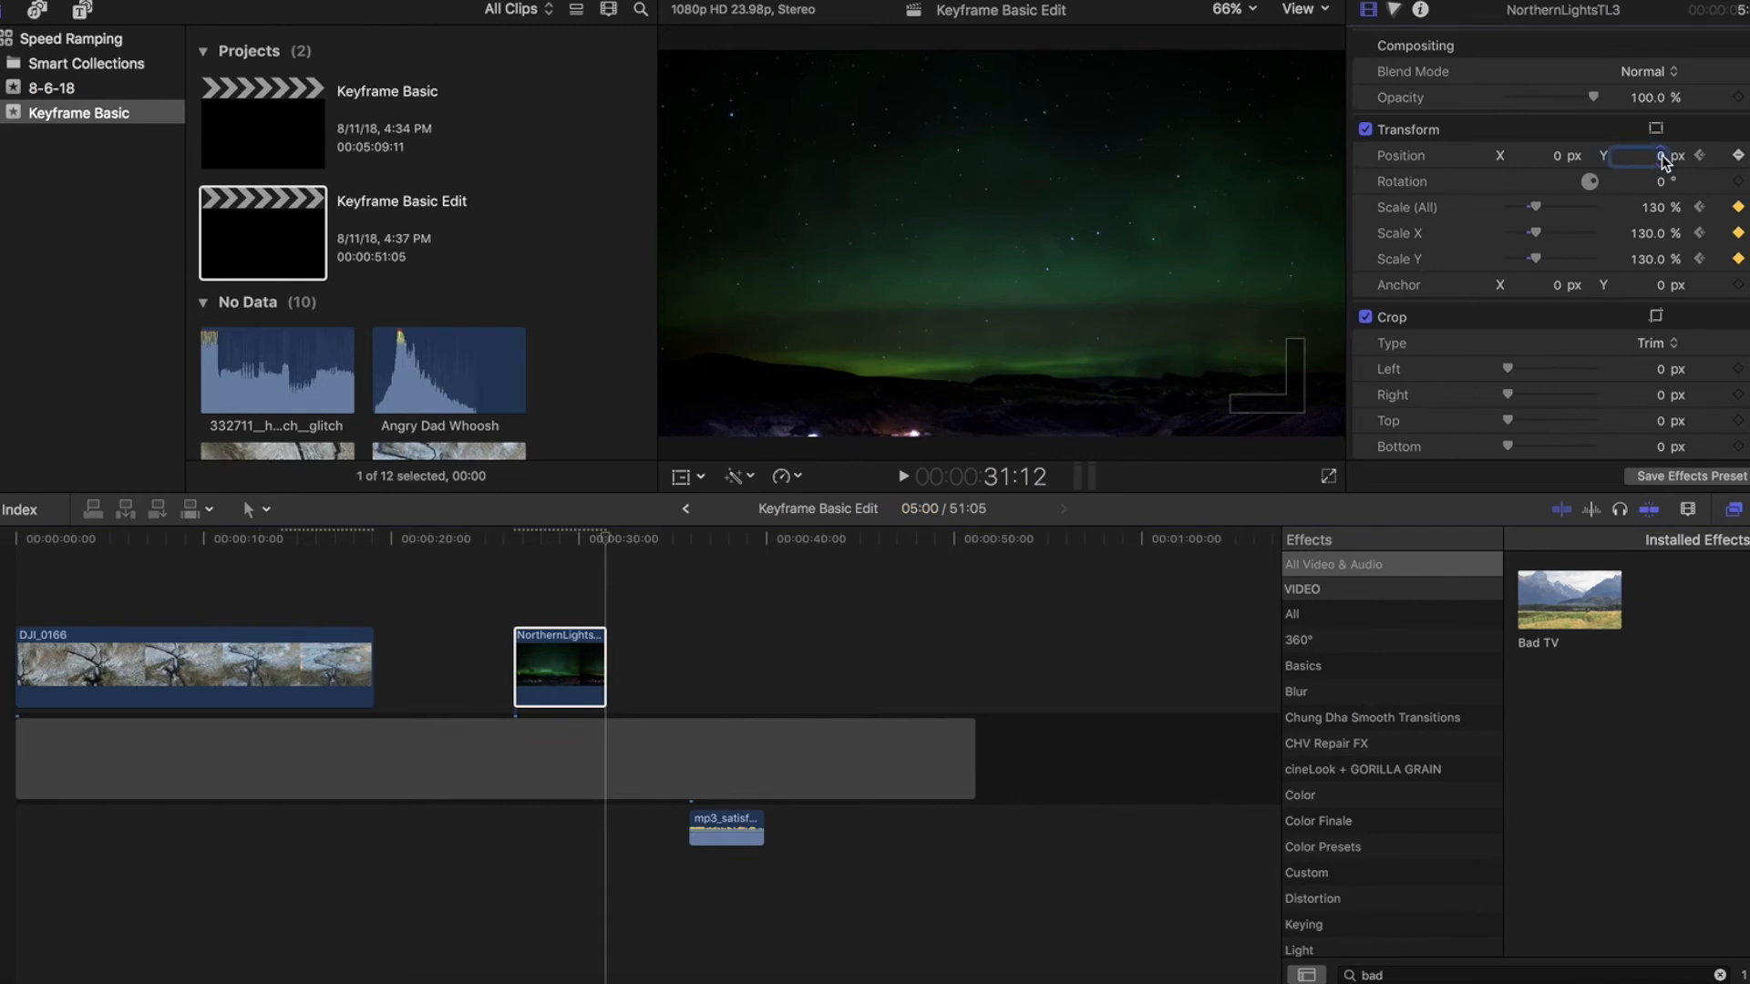
text(7)
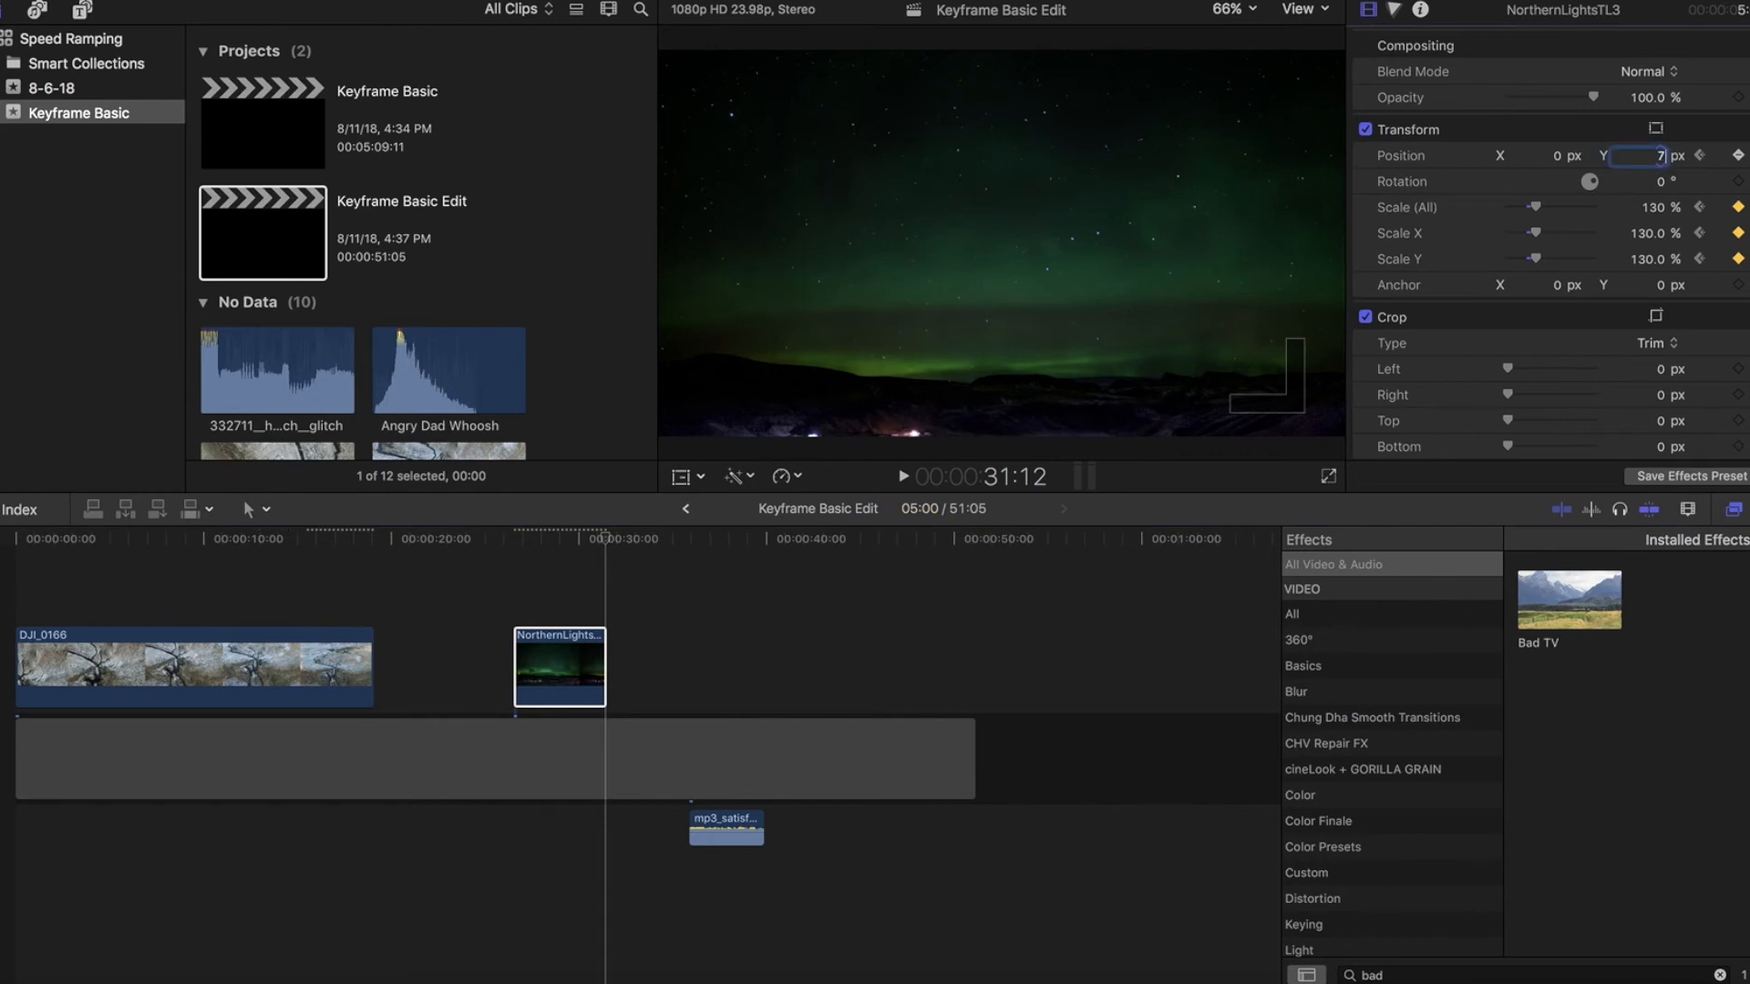
text(75.0)
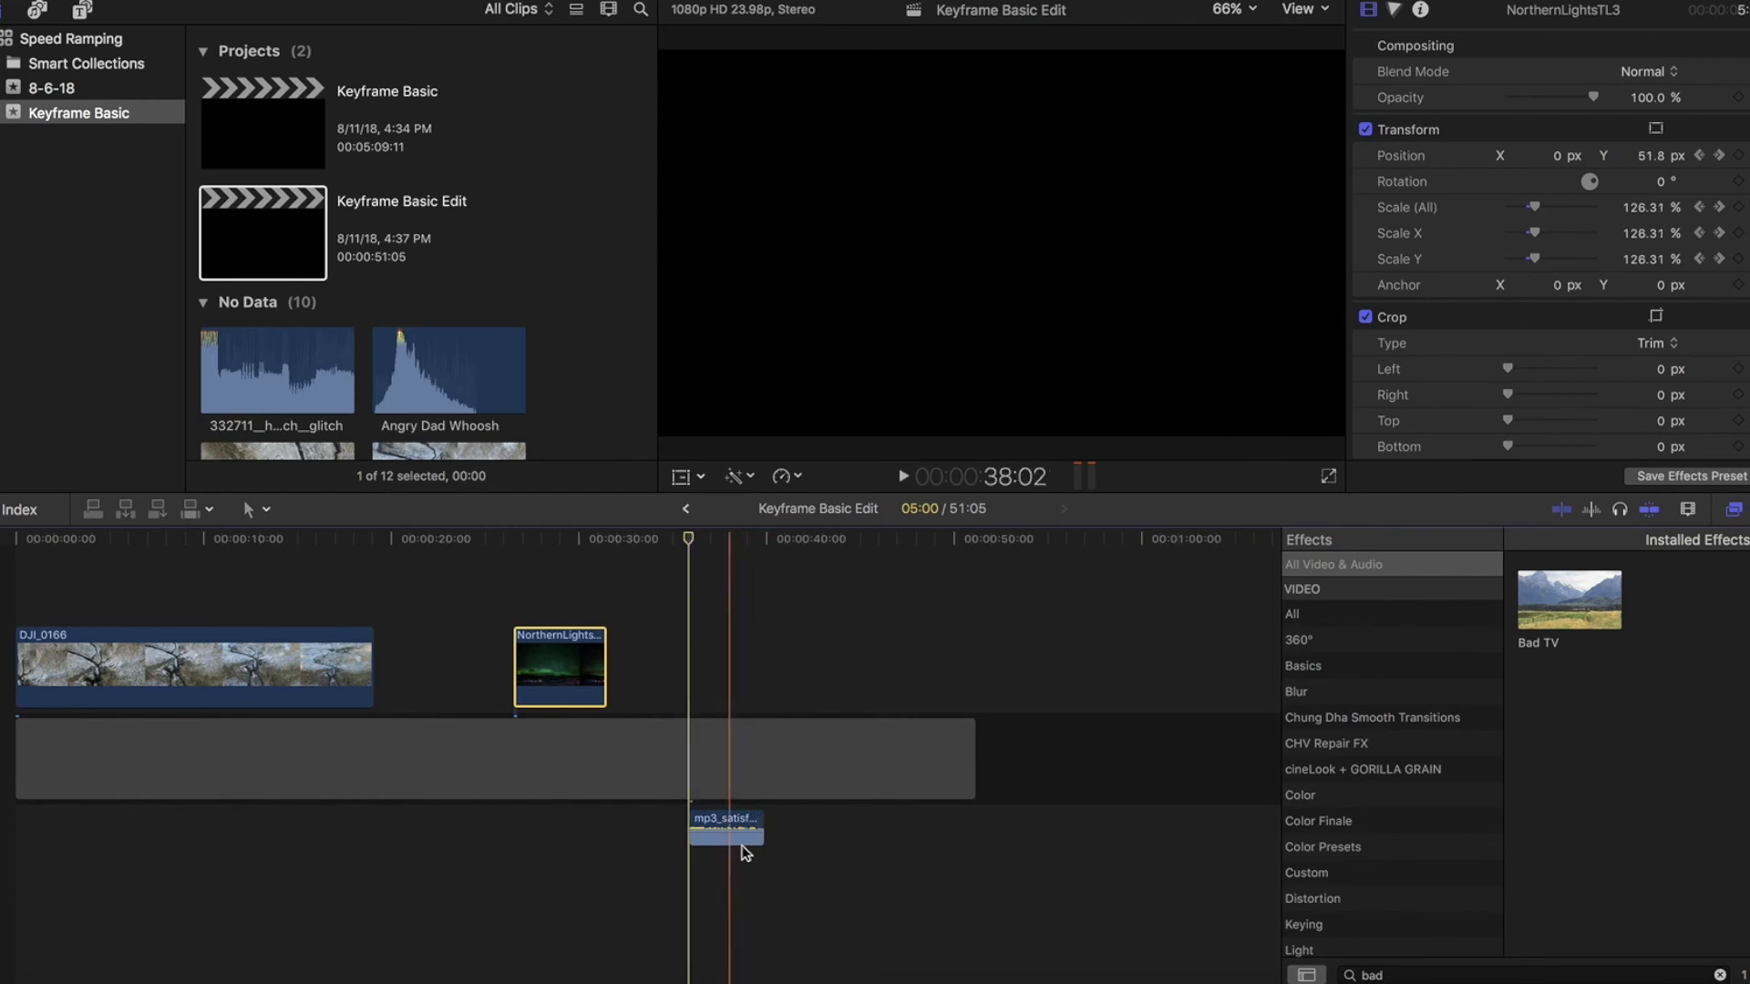
Step: Keyframe the mp3 music clip's volume down to −4.2 dB and play it back
click(724, 826)
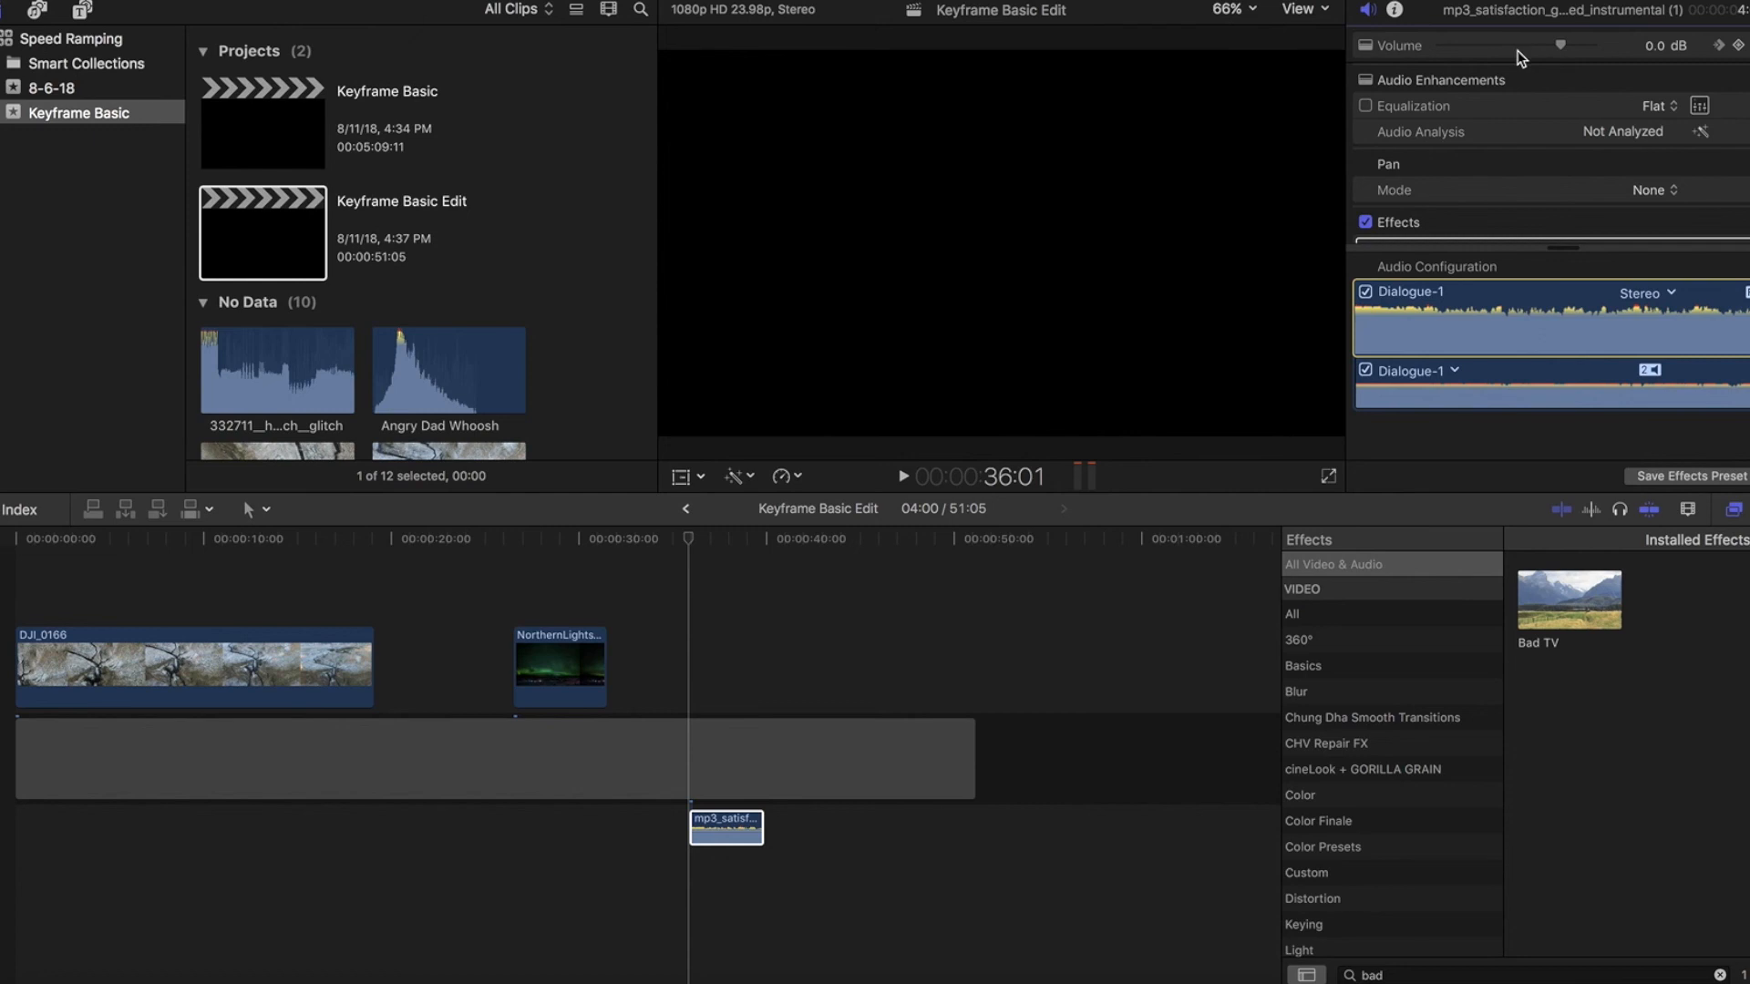
mouse_move(1739, 53)
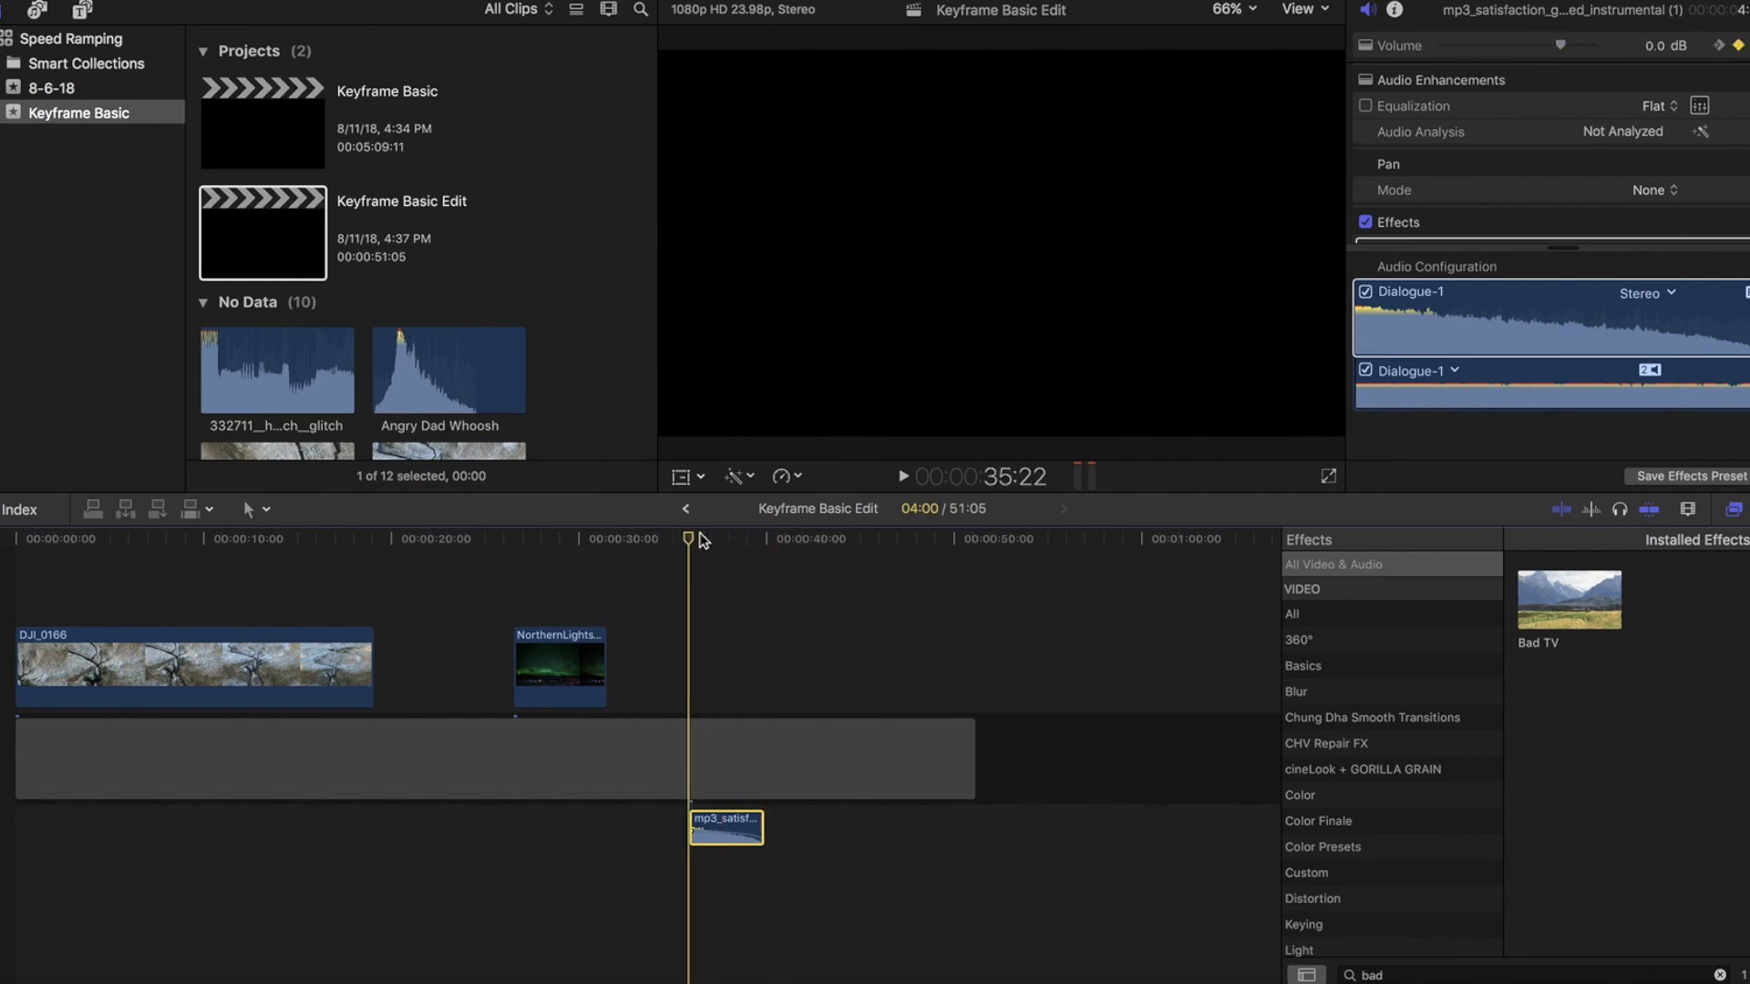
click(901, 476)
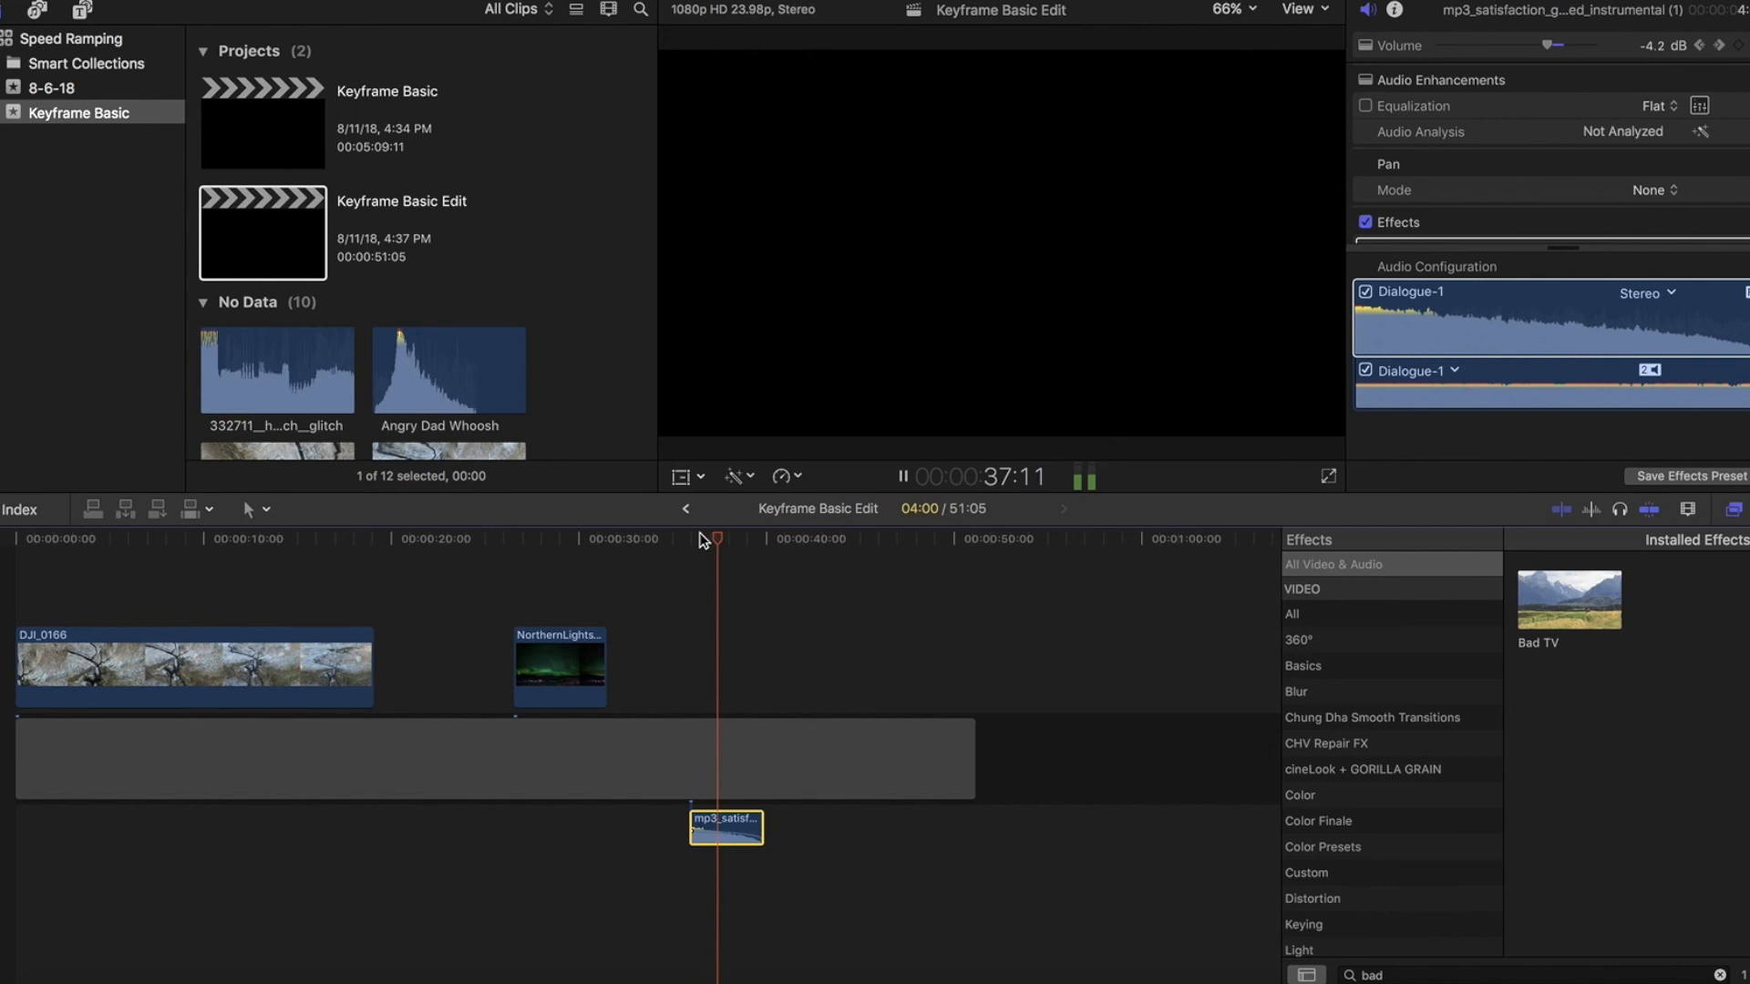